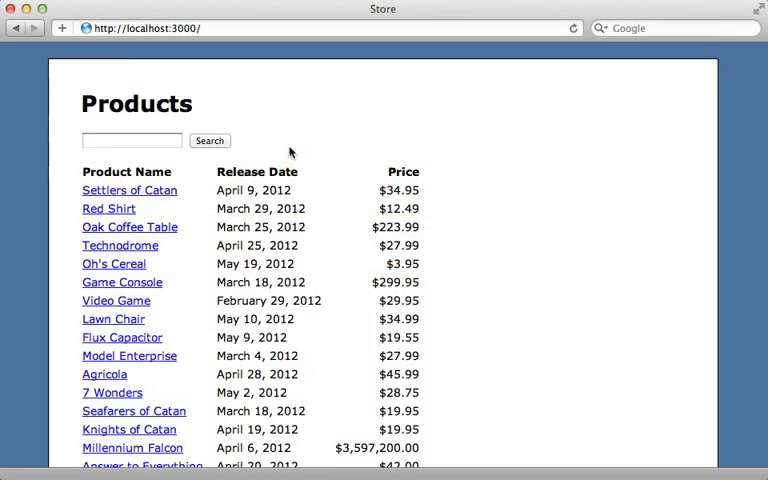
mouse_move(195, 420)
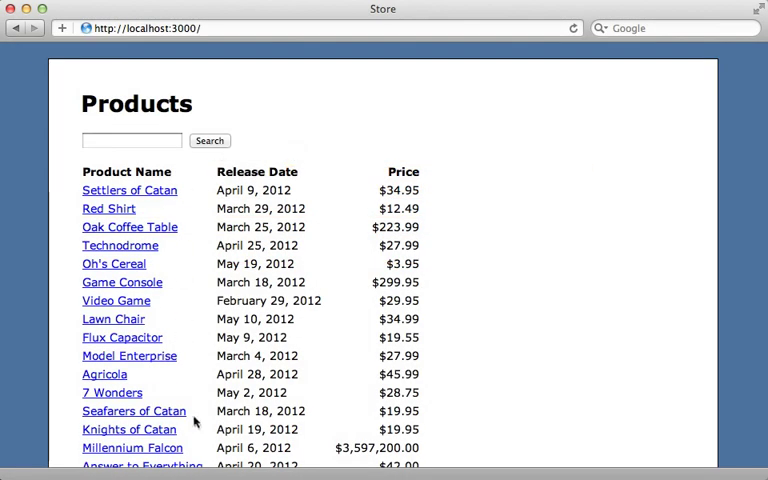
Step: Search the store's Products page for 'c'
scroll("down", 3)
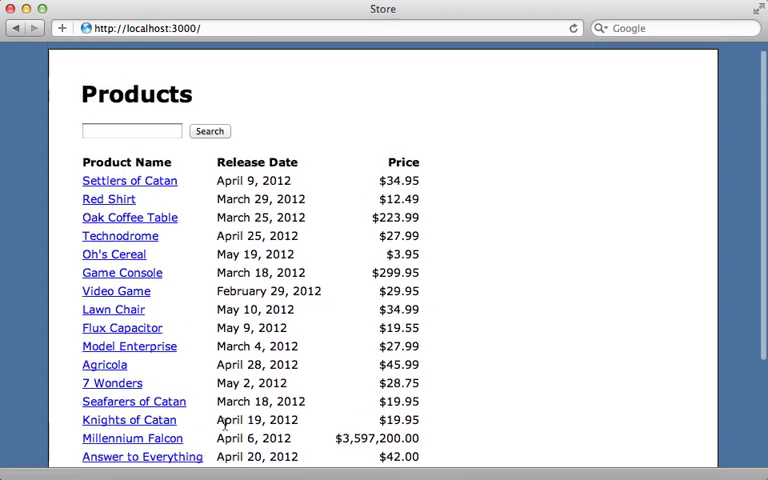
type("c")
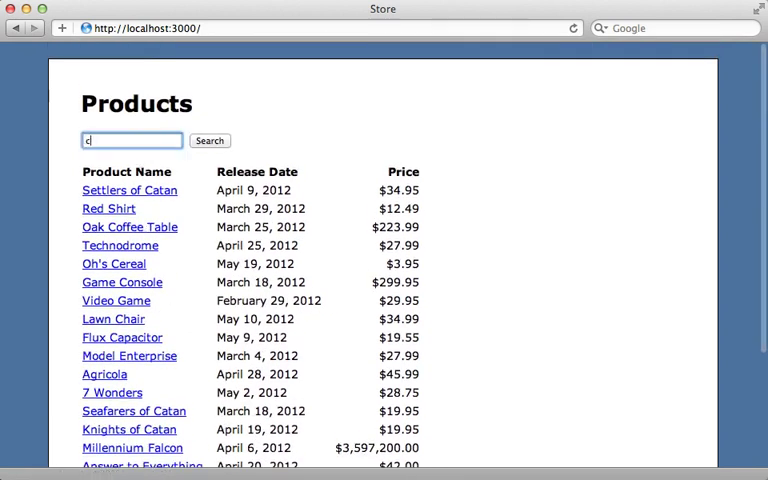
left_click(210, 140)
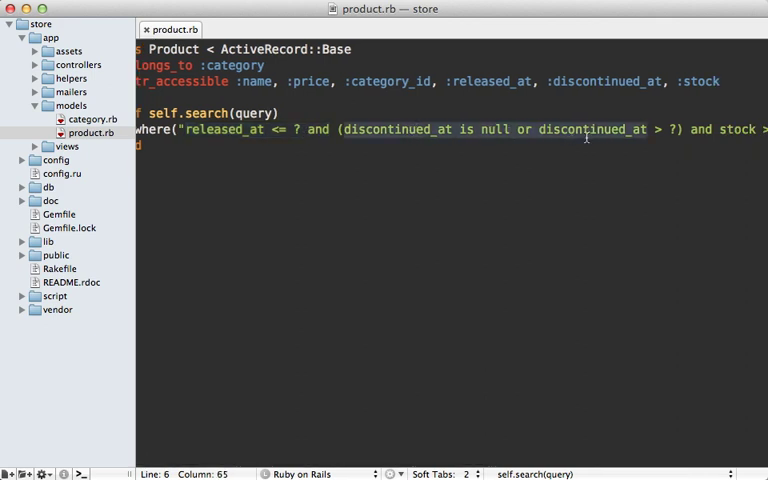
scroll("right", 3)
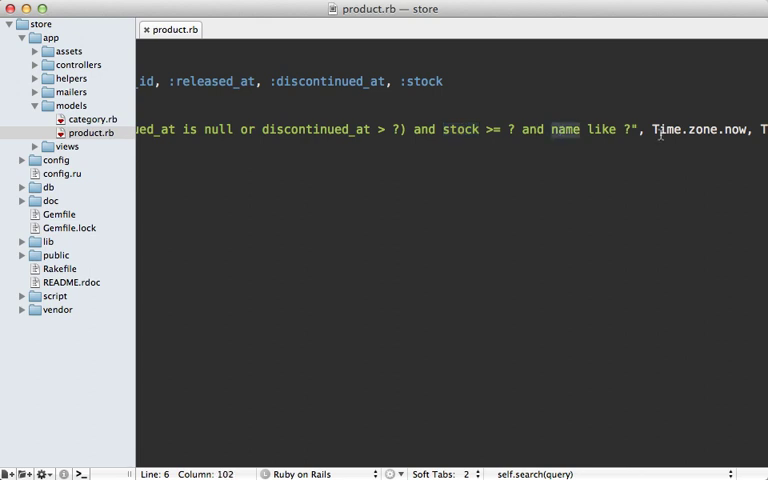
scroll("right", 3)
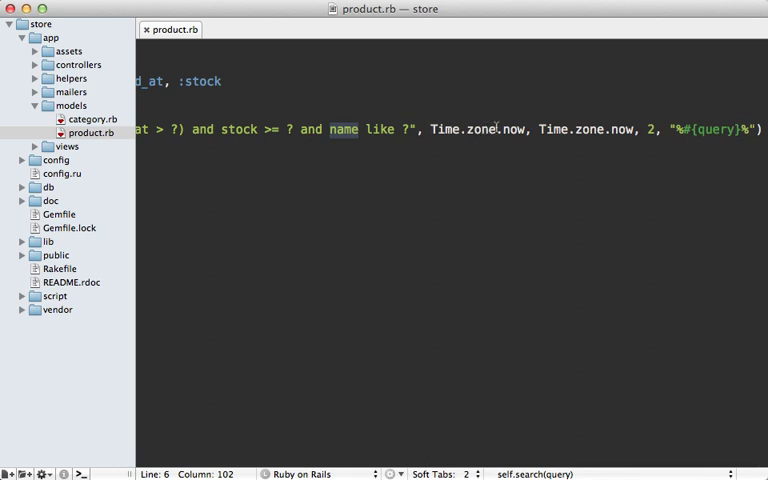
mouse_move(367, 112)
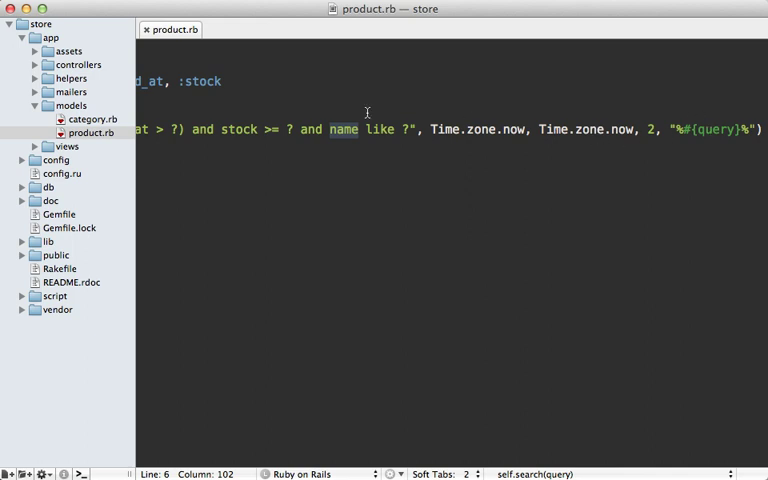
mouse_move(428, 135)
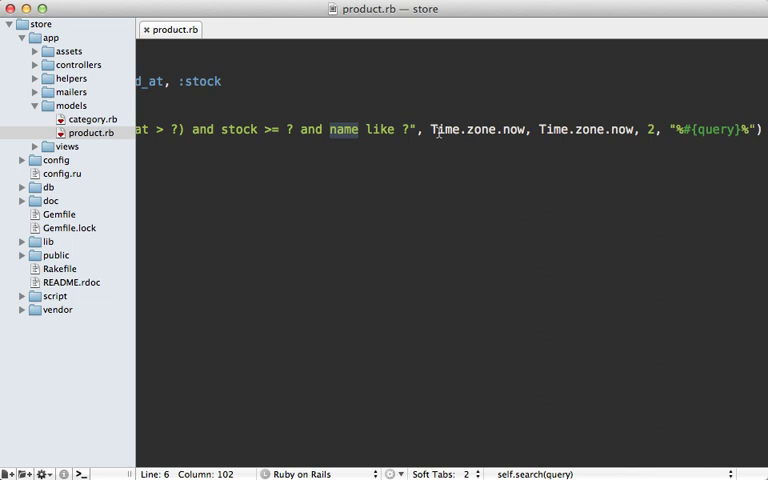
mouse_move(485, 135)
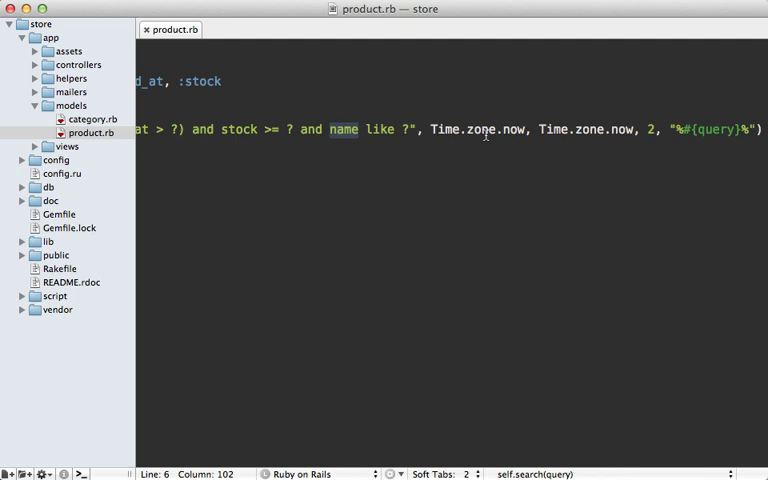
mouse_move(480, 130)
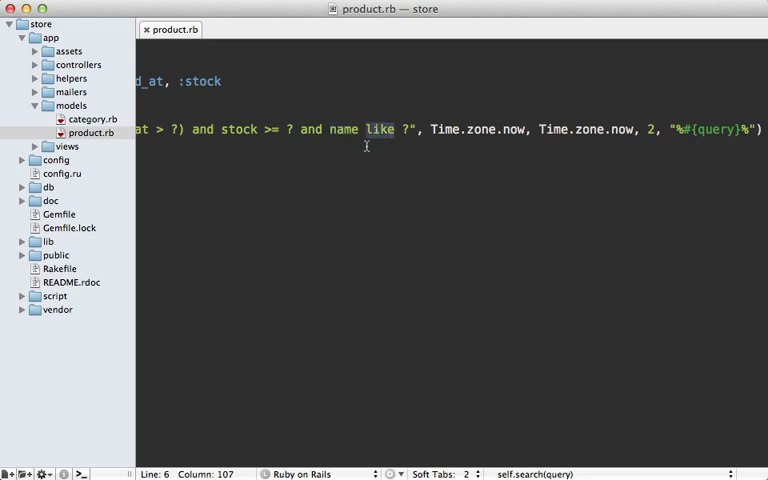
mouse_move(357, 131)
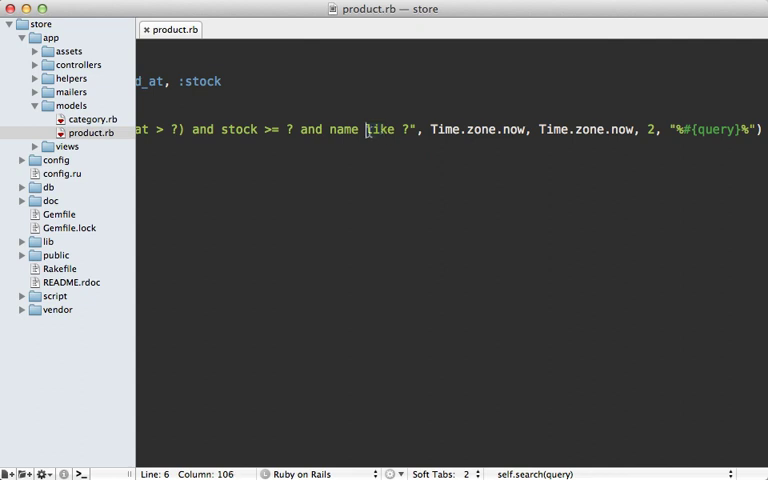
type("ithub.com/ernie/squeel")
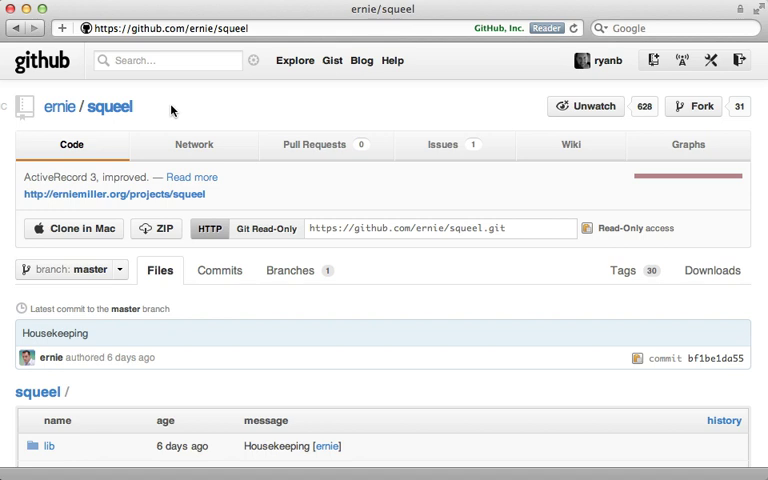
mouse_move(137, 124)
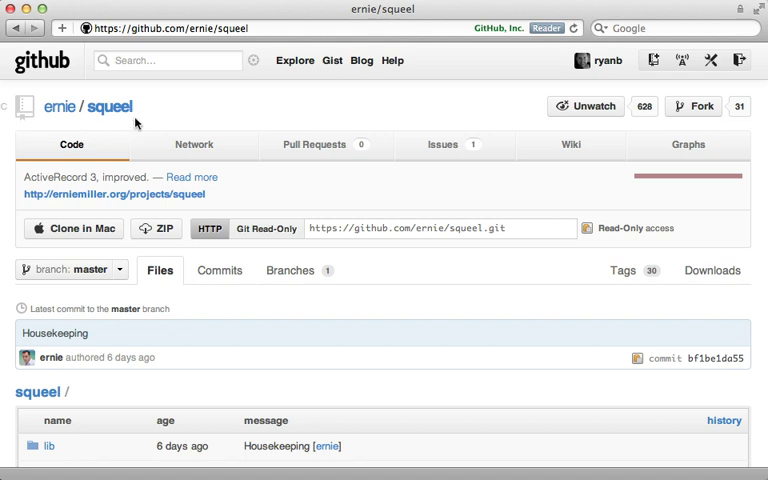
mouse_move(208, 302)
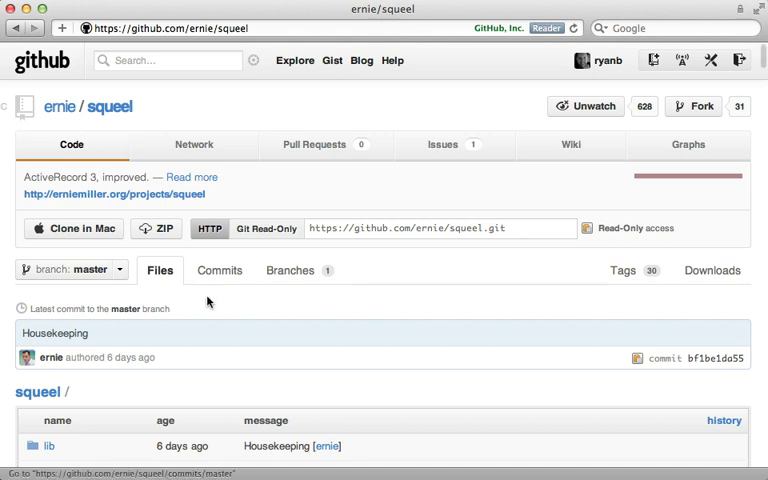
Step: Scroll the ernie/squeel GitHub page down to the README.md introduction
scroll("down", 3)
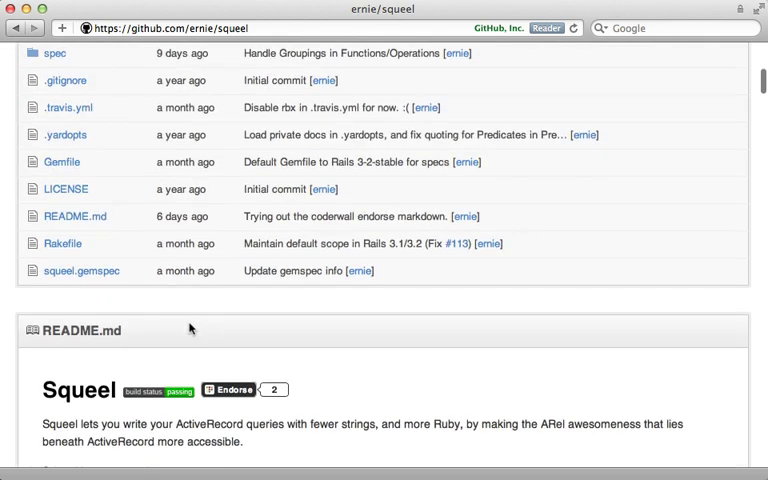
scroll("down", 3)
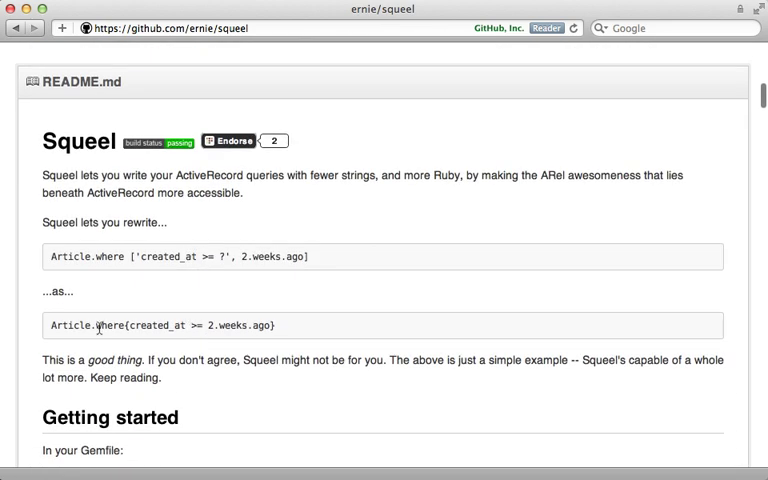
mouse_move(144, 281)
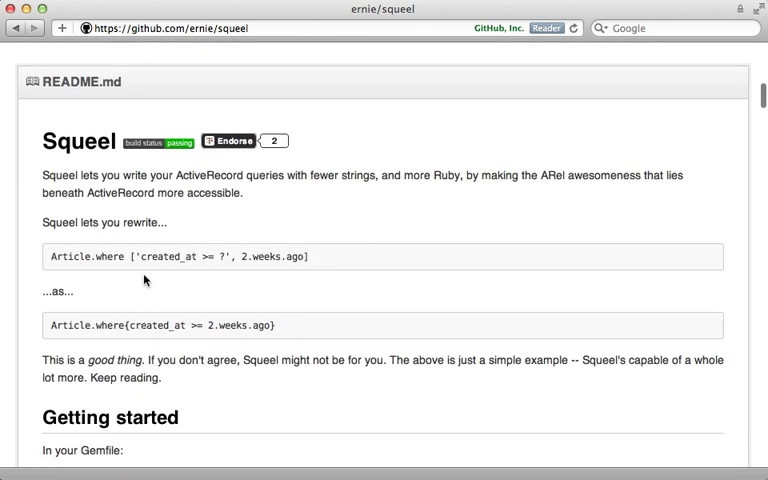
mouse_move(184, 285)
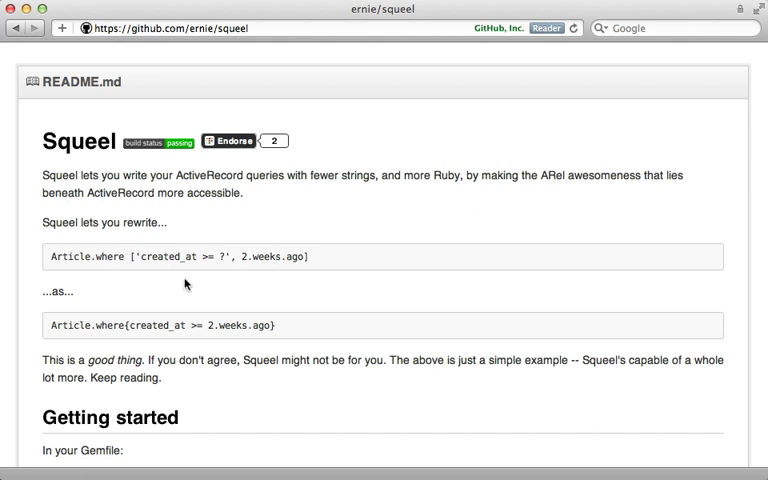
mouse_move(189, 277)
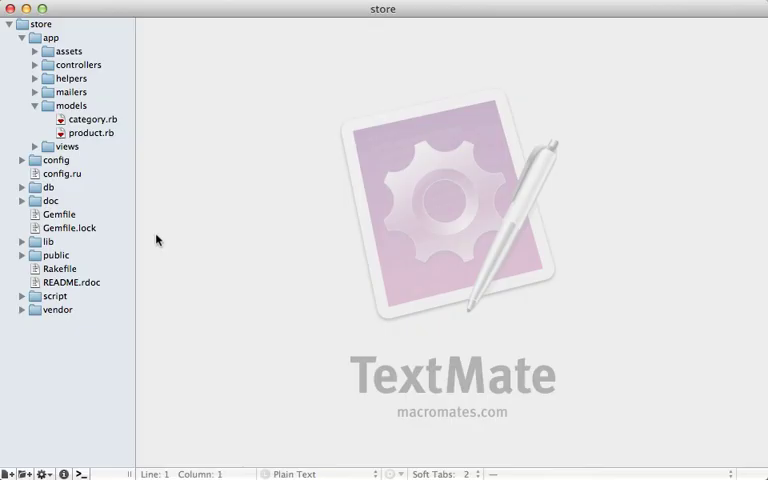
Step: Add gem 'squeel' to the end of the store app's Gemfile and save
double_click(58, 214)
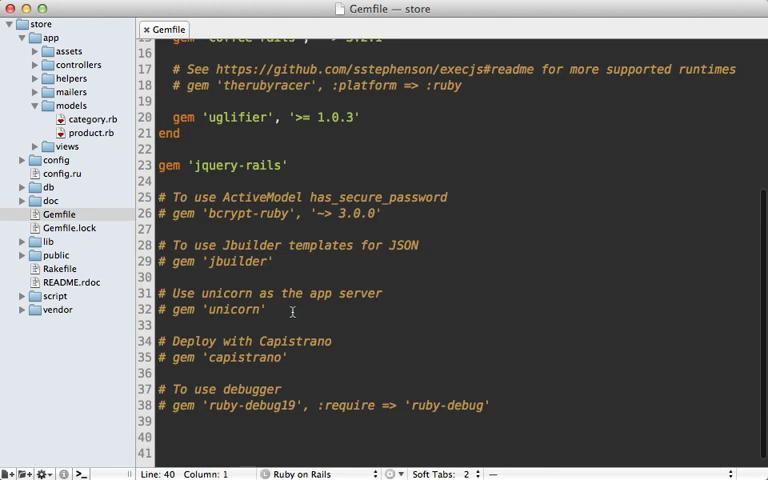
type("gem 'squeel'")
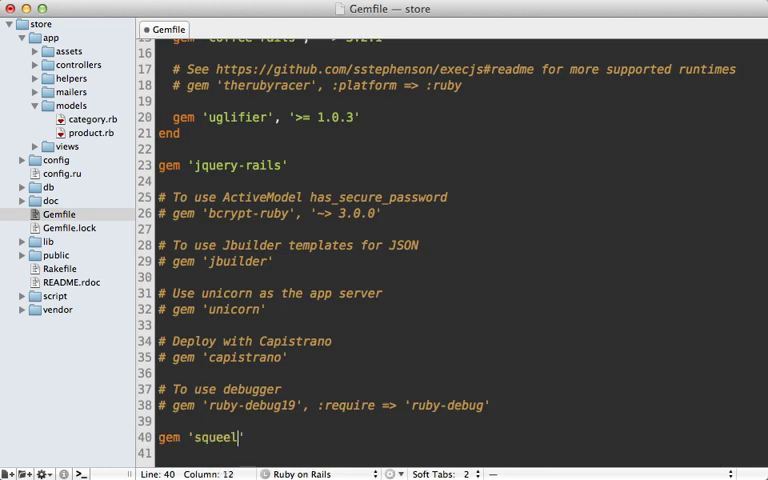
key("cmd+s")
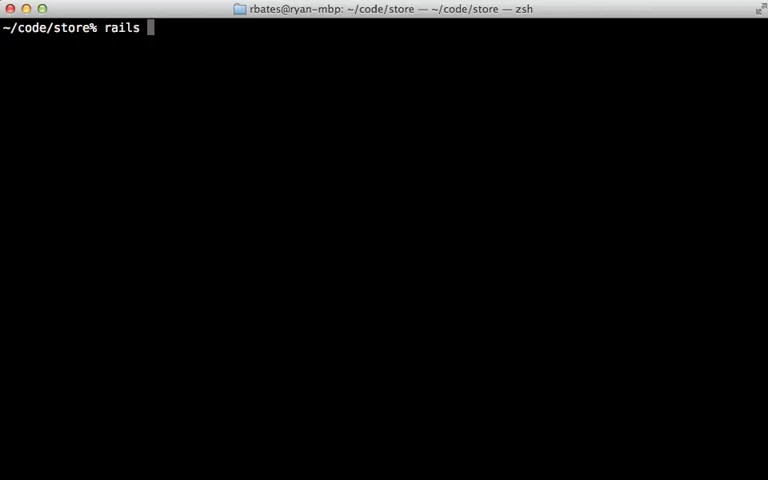
Step: Start the Rails console and run Product.where { released_at < 3.months.ago }
type("c")
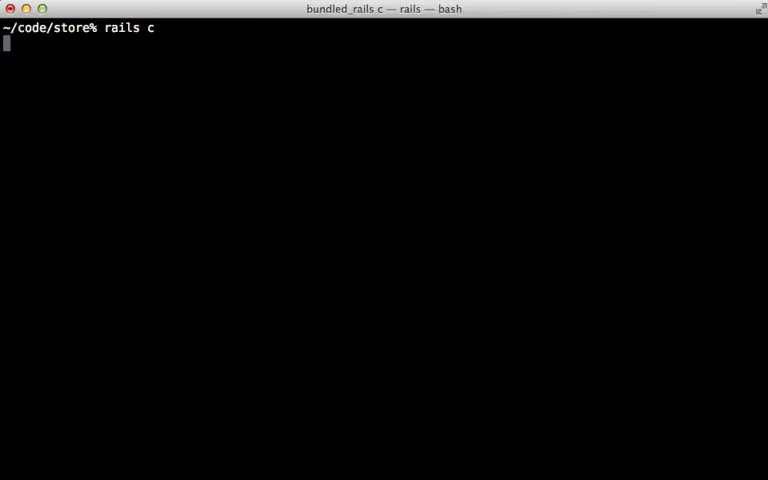
key("Return")
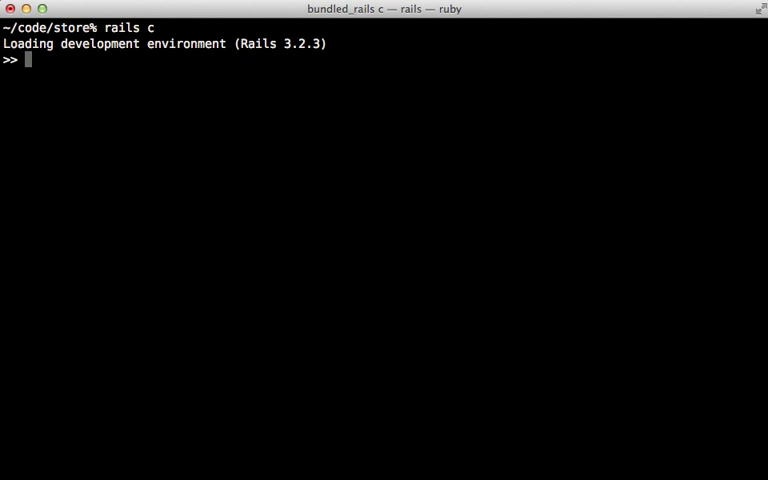
type("Product.where {")
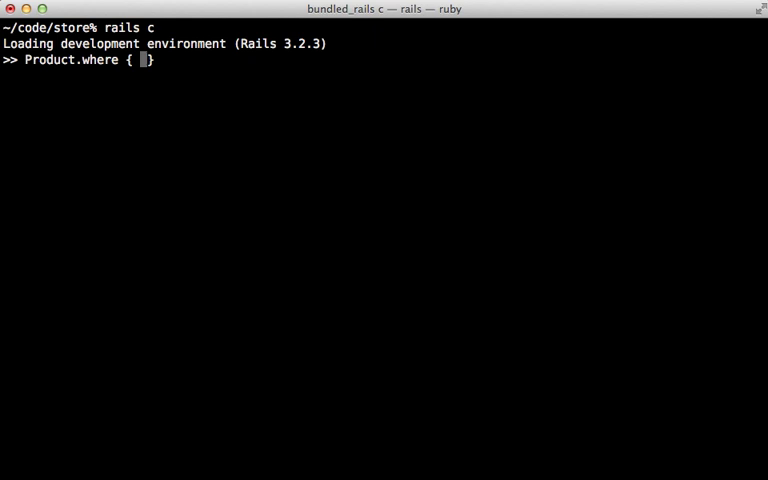
type("released_at")
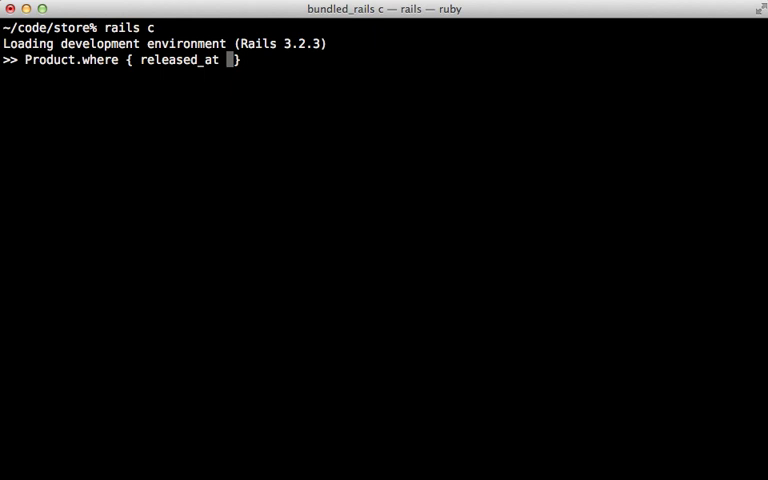
type("<")
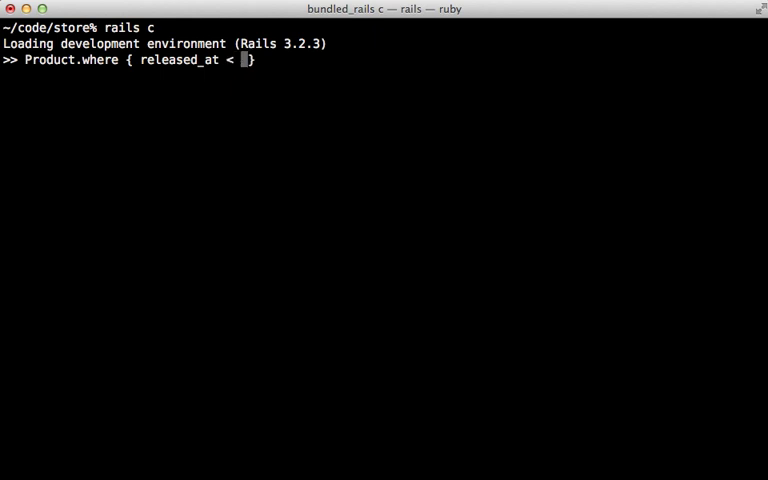
type("3.months.")
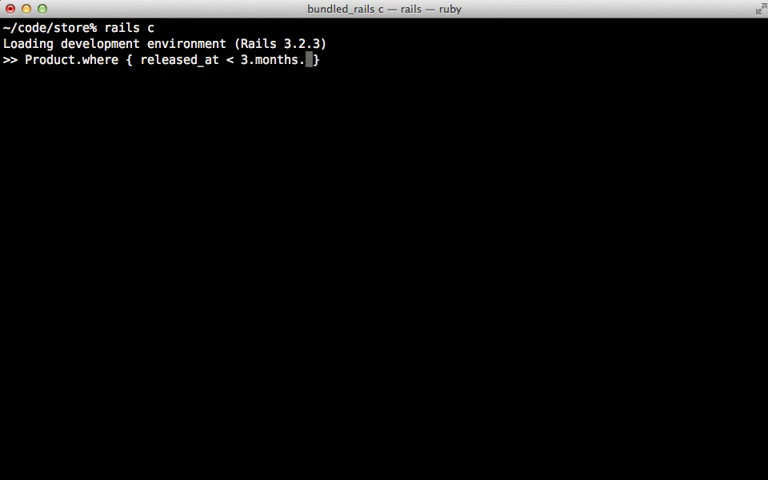
type("ago")
key("Return")
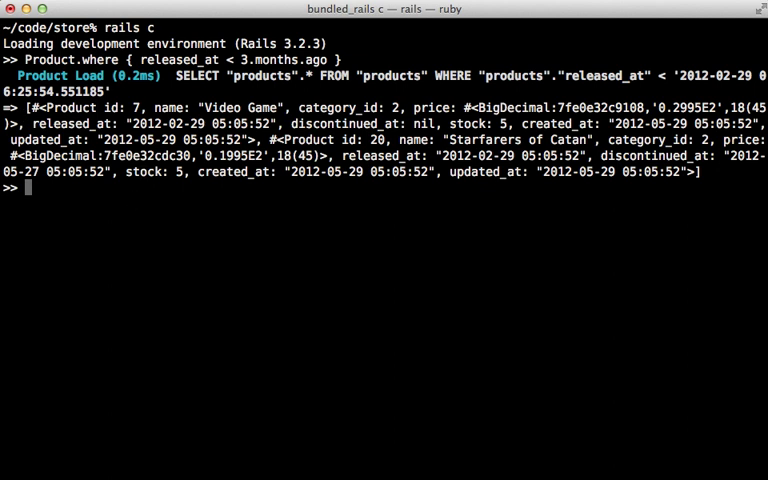
Step: Rerun the three-months query without spaces, then check its .class
type("Product.where { released_at < 3.months.ago }")
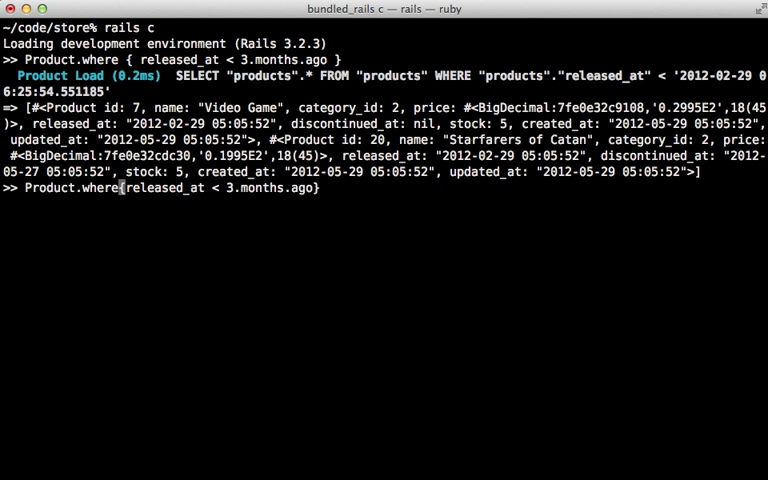
key("Return")
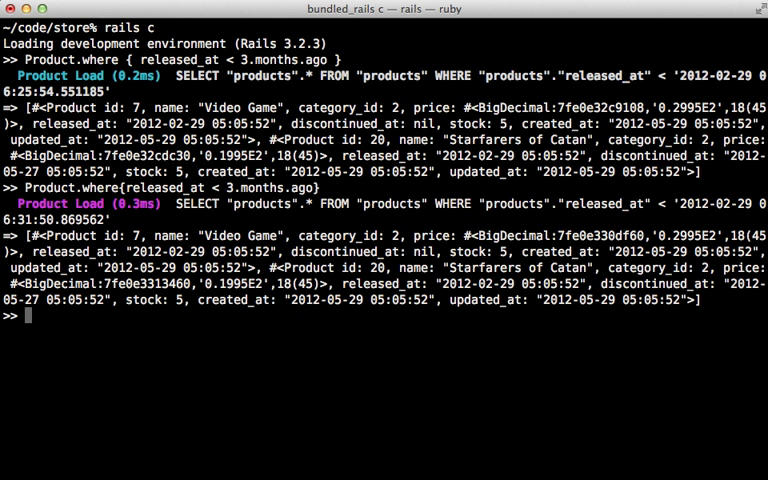
type("Product.where{released_at < 3.months.ago}.class")
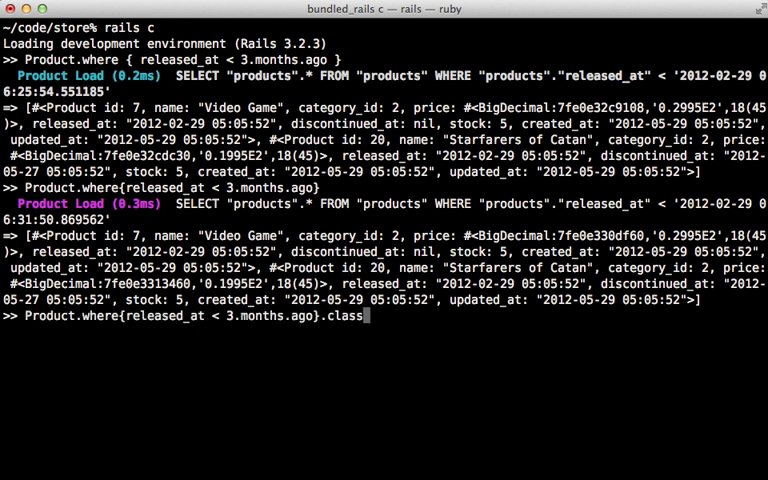
key("Return")
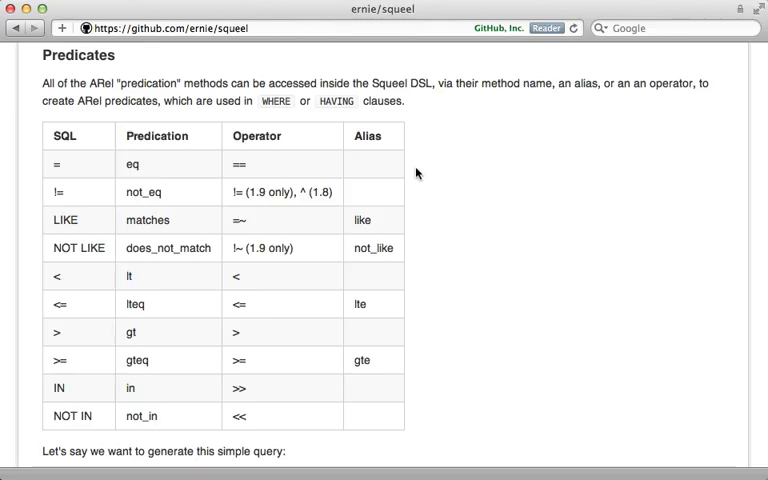
mouse_move(119, 122)
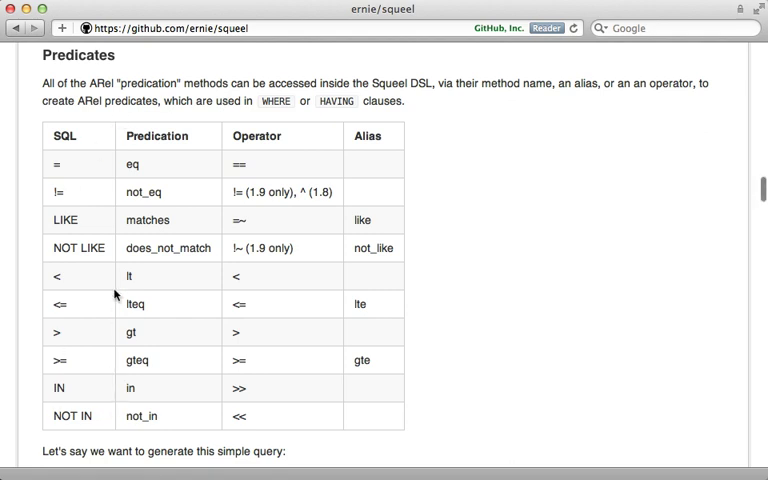
mouse_move(97, 275)
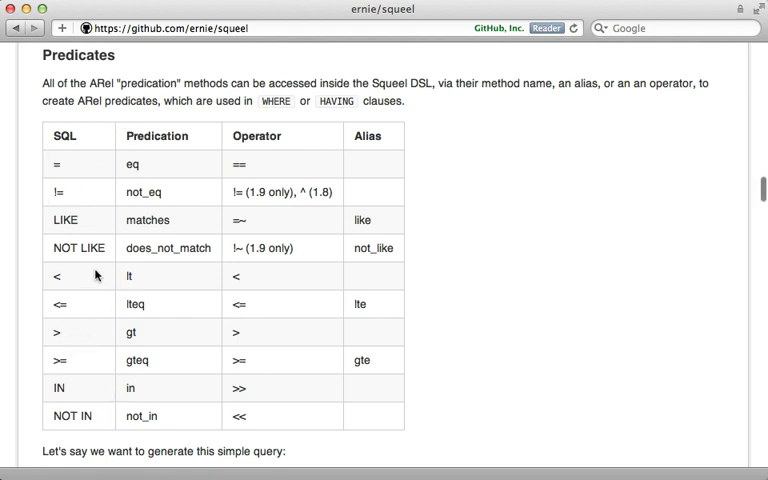
mouse_move(172, 124)
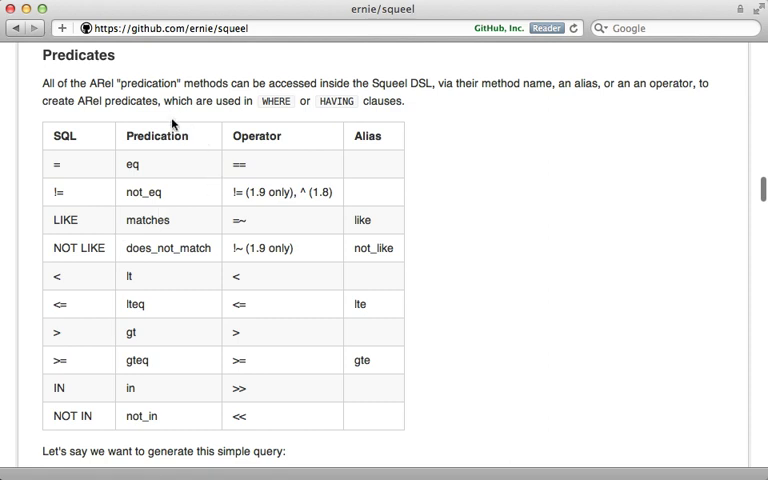
mouse_move(182, 352)
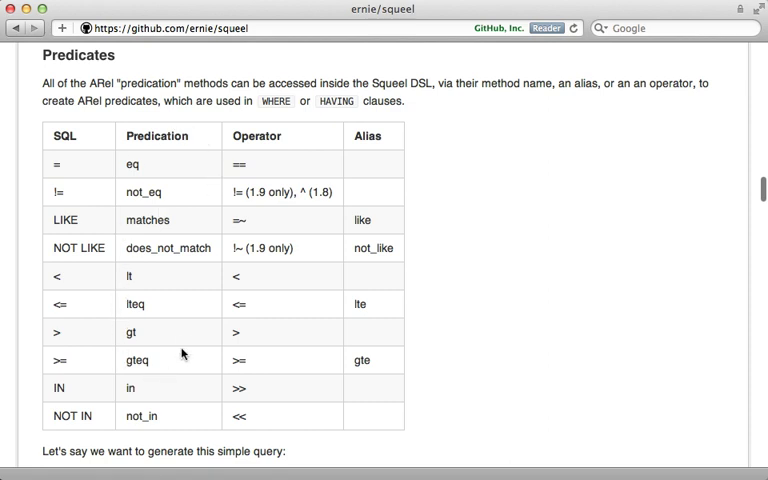
mouse_move(192, 330)
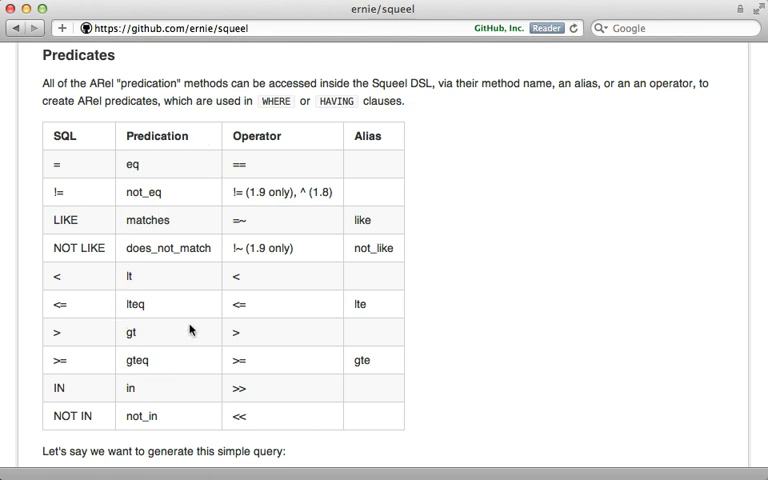
mouse_move(162, 350)
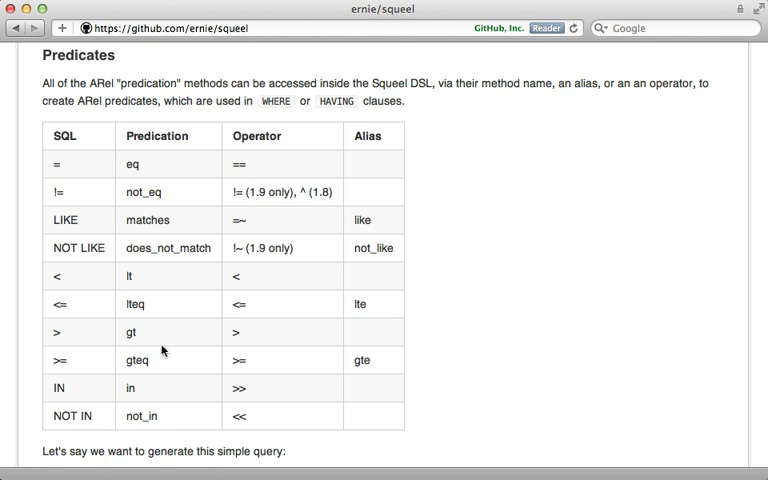
mouse_move(162, 303)
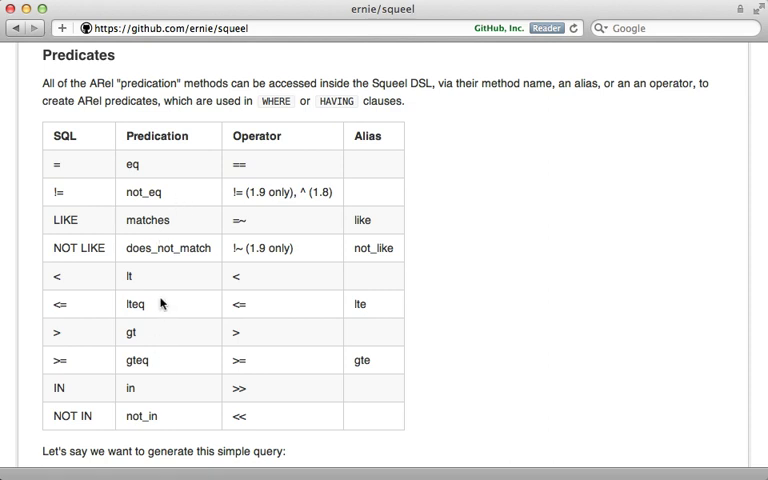
mouse_move(253, 150)
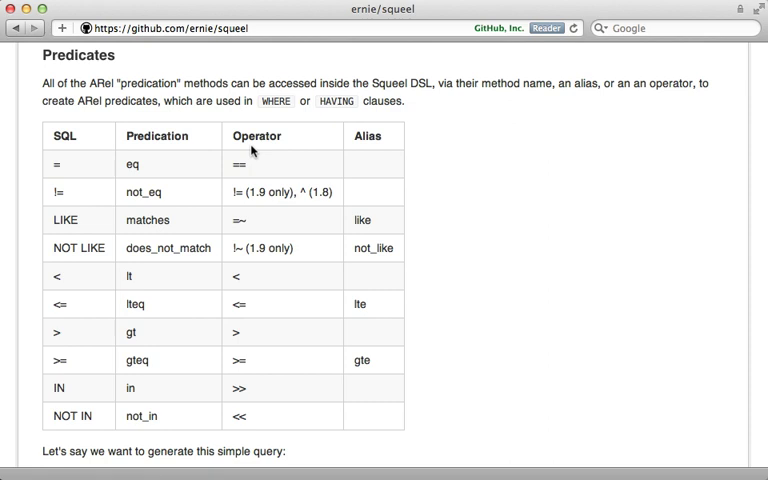
mouse_move(222, 371)
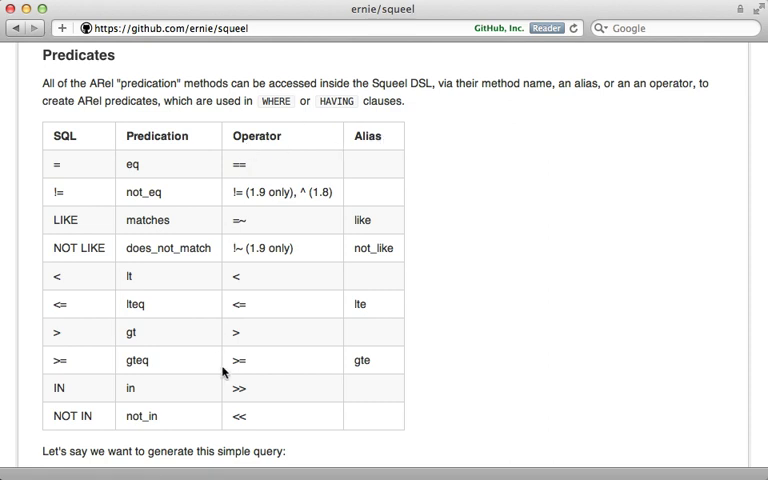
mouse_move(347, 176)
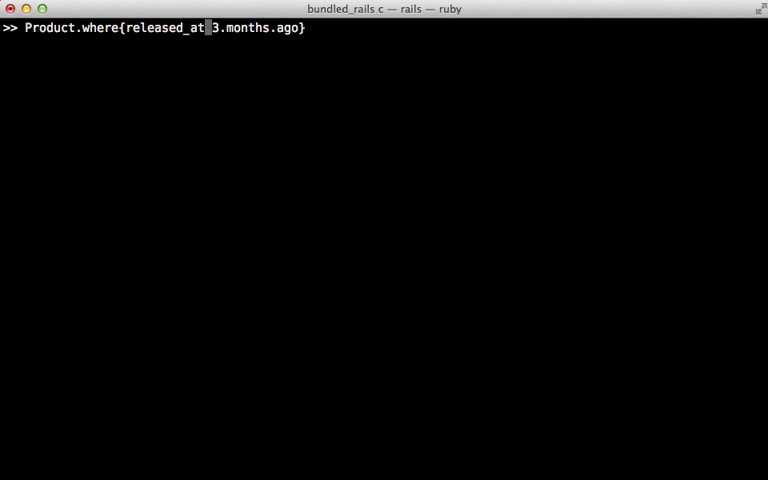
Step: Query Product.where{released_at.lt(3.months.ago) & price.gt(20)}, then run it with | instead
type(".lt")
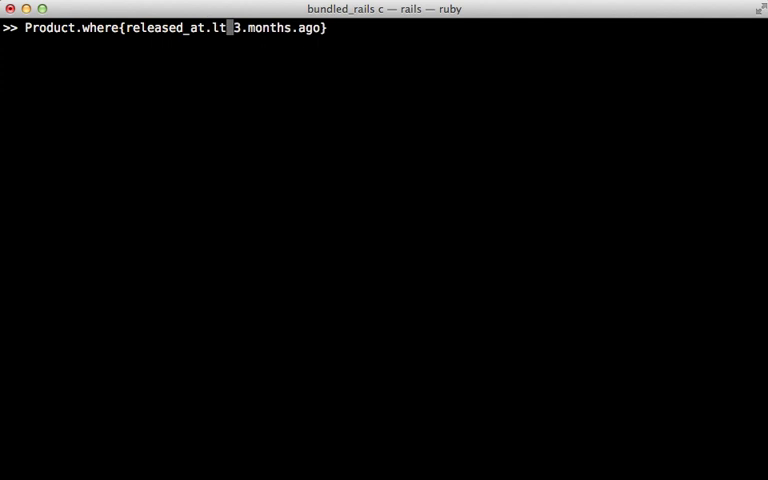
key("return")
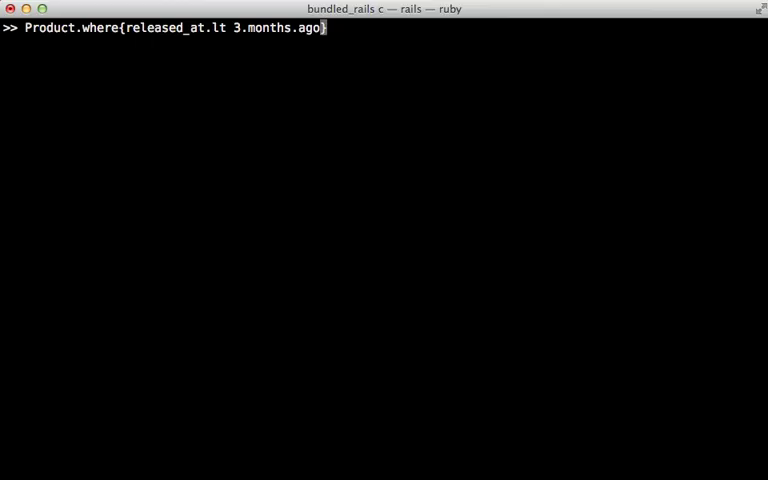
type("& price")
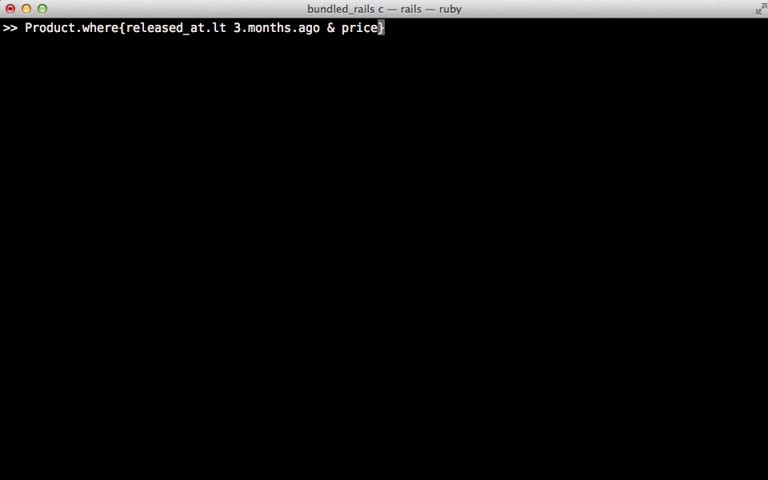
type(".gt 20")
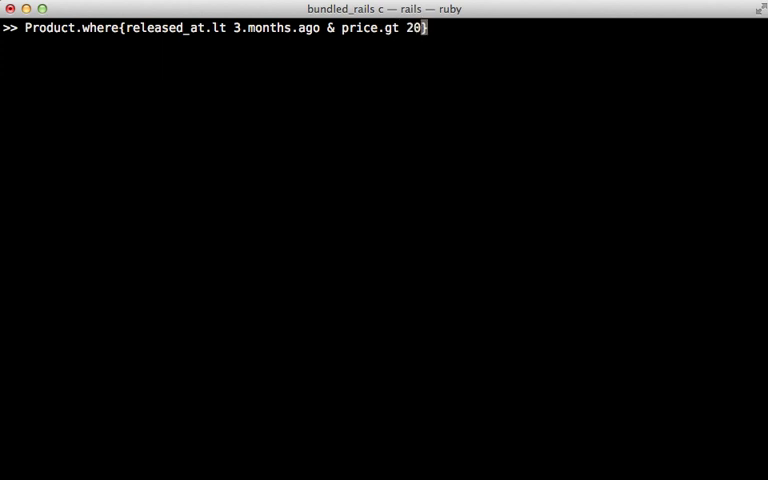
type(")")
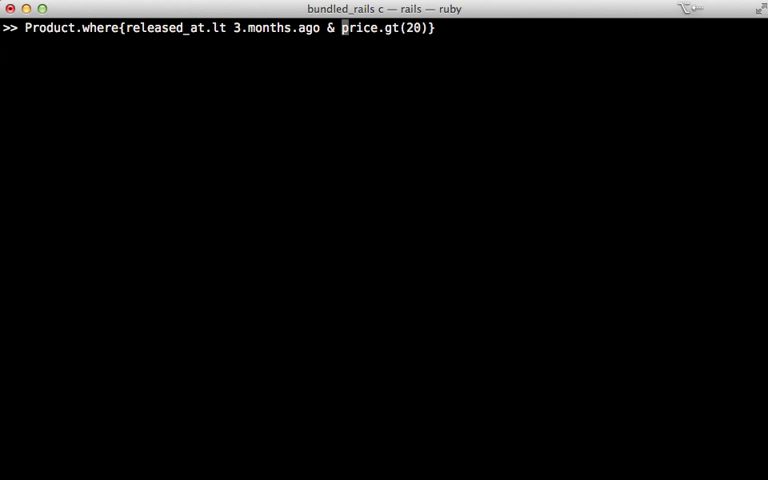
type(")")
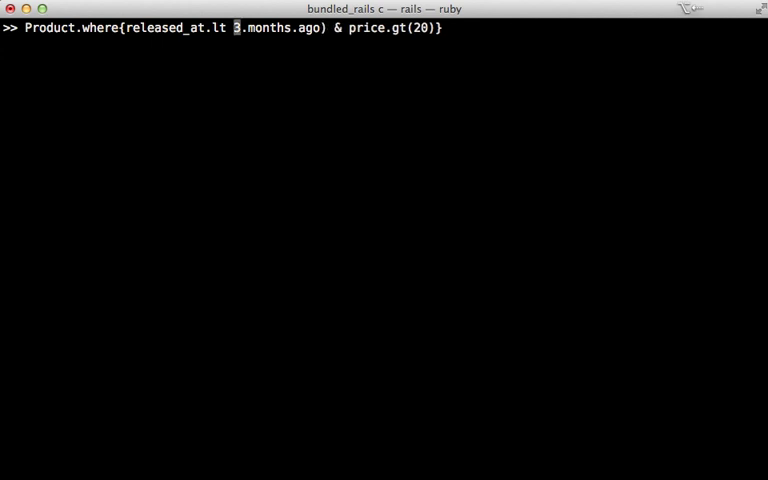
key("Return")
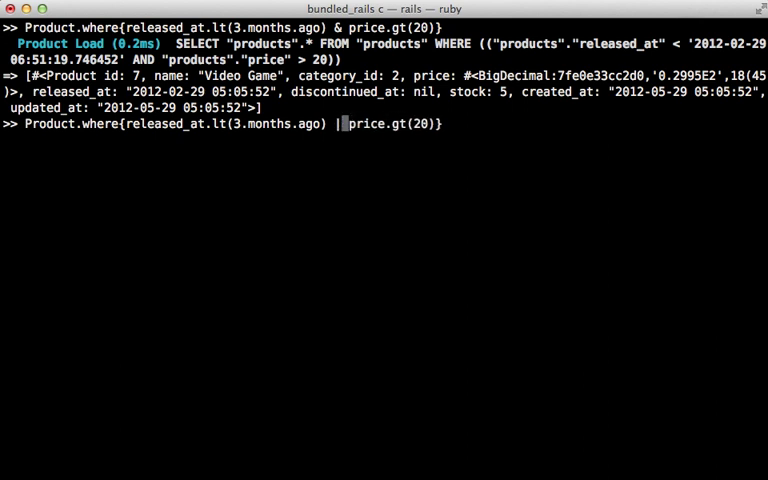
key("Return")
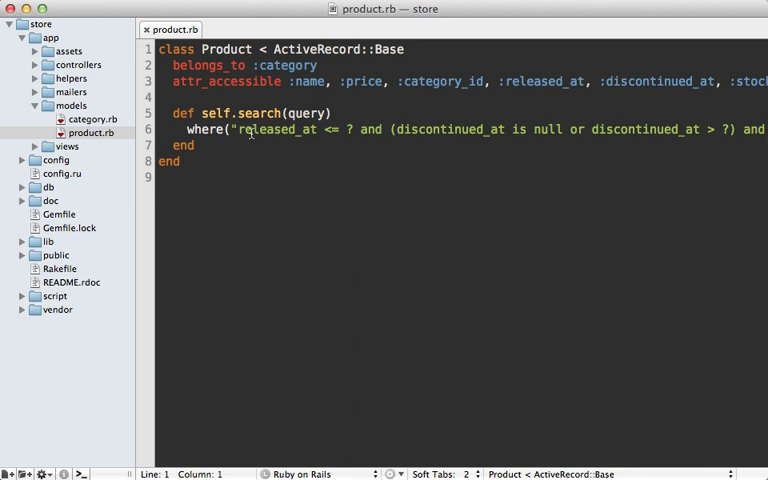
Step: Replace the search method's ? placeholders with Time.zone.now and change like to =~
left_click(237, 130)
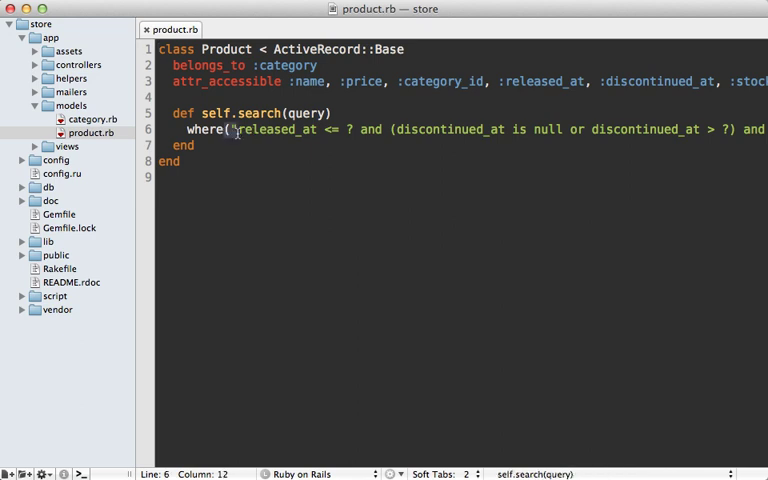
scroll("right", 3)
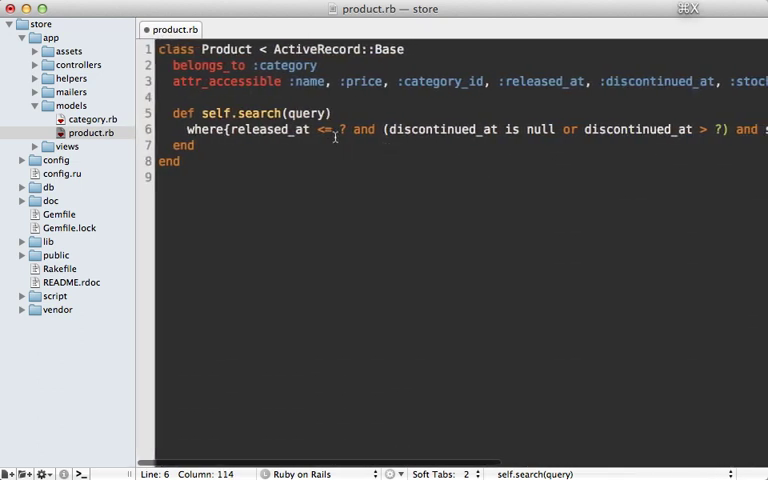
type("Time.zone.now")
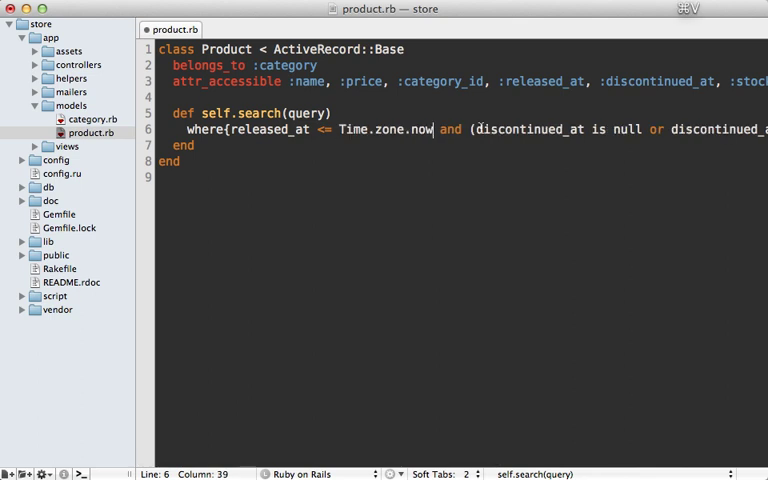
scroll("right", 3)
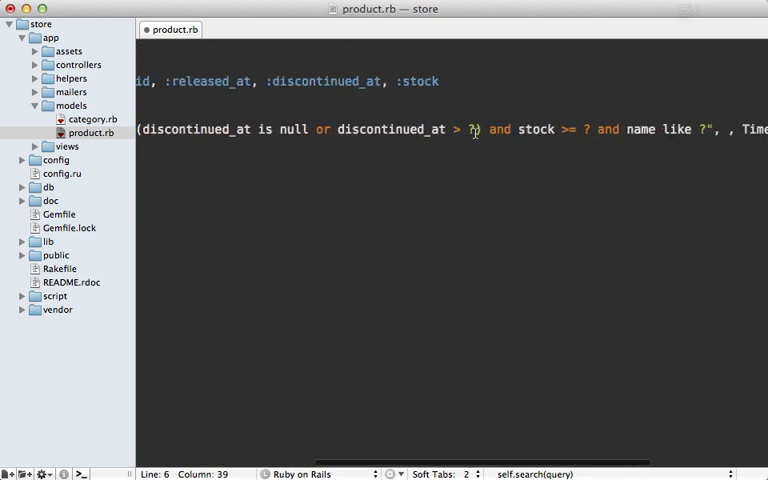
type("Time.zone.now")
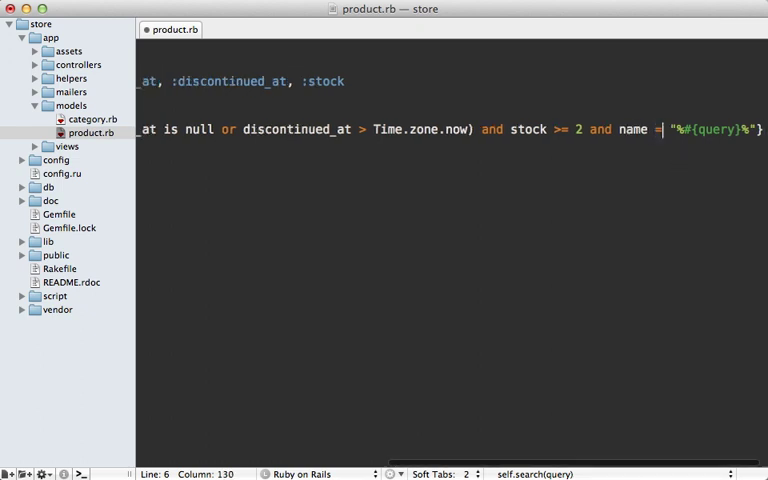
type("~")
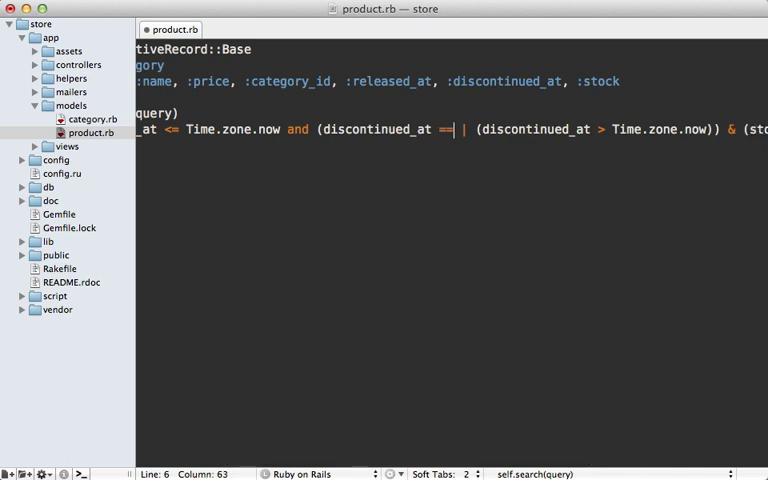
Step: Change 'is null' to '== nil' in the Squeel search block
type("nil)")
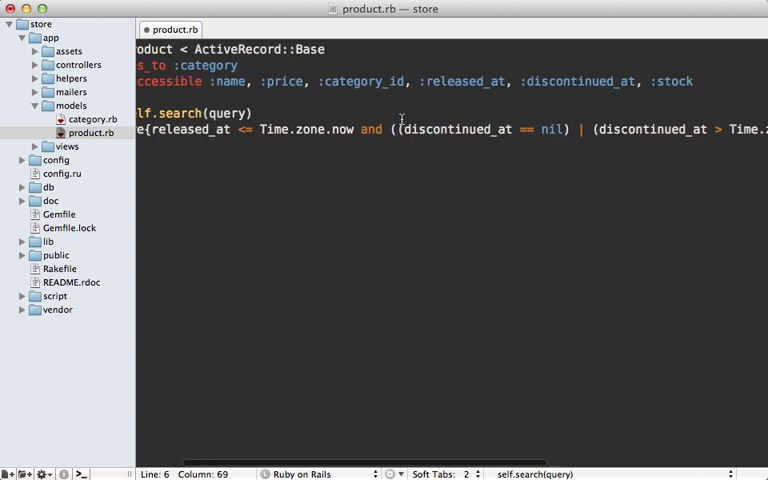
scroll("left", 3)
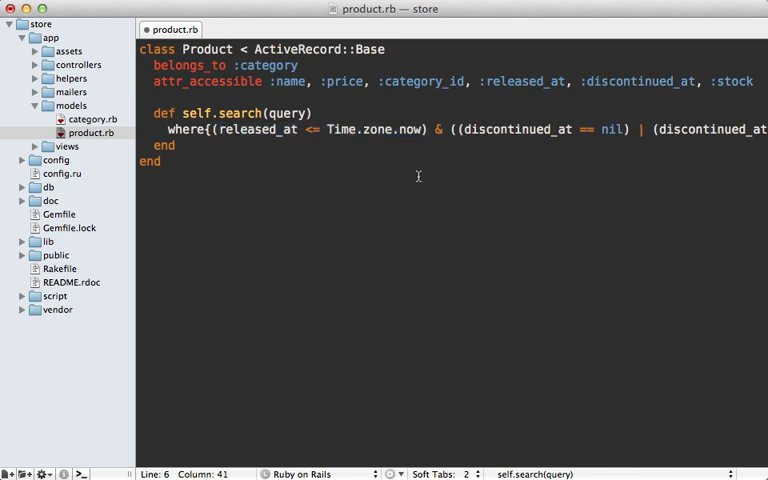
mouse_move(552, 172)
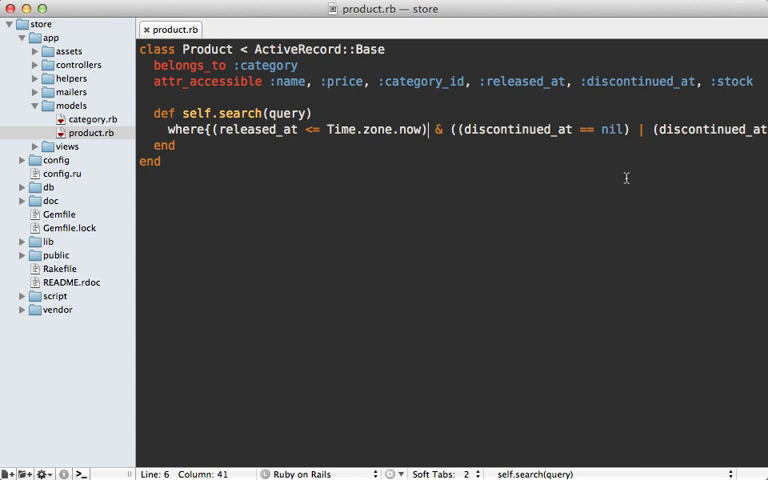
mouse_move(548, 158)
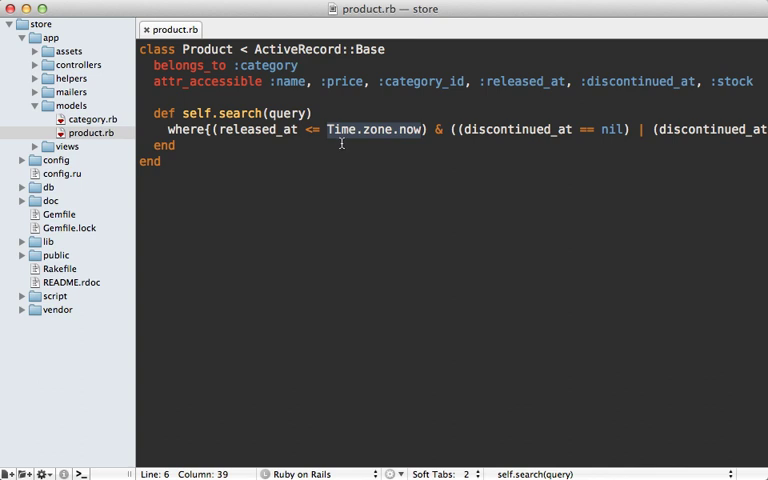
mouse_move(298, 129)
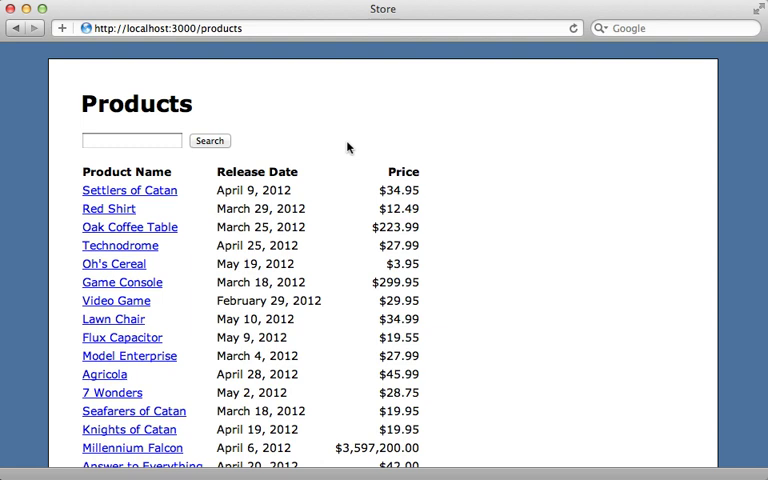
Step: Search the Products page for 'catan'
left_click(131, 140)
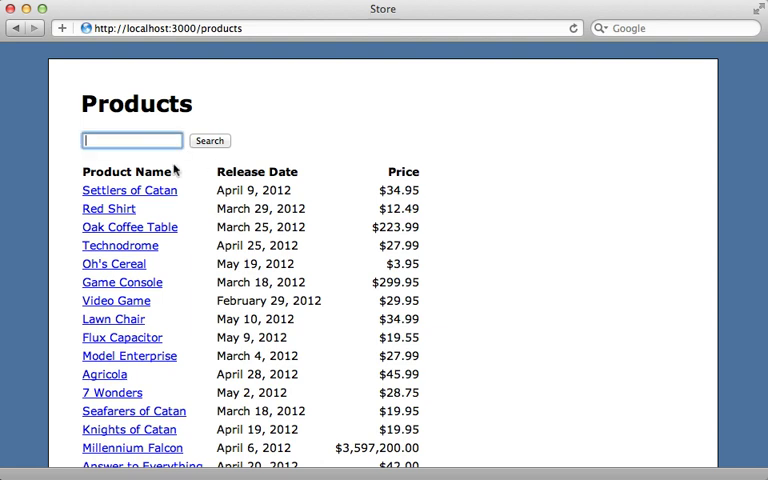
left_click(210, 140)
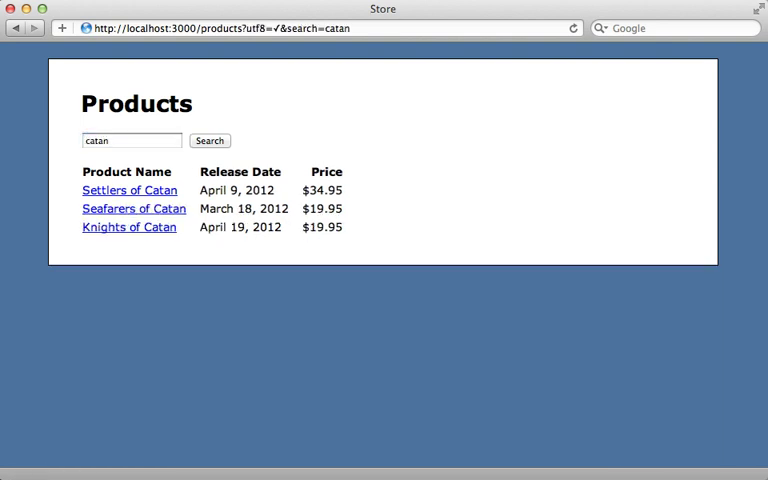
mouse_move(183, 266)
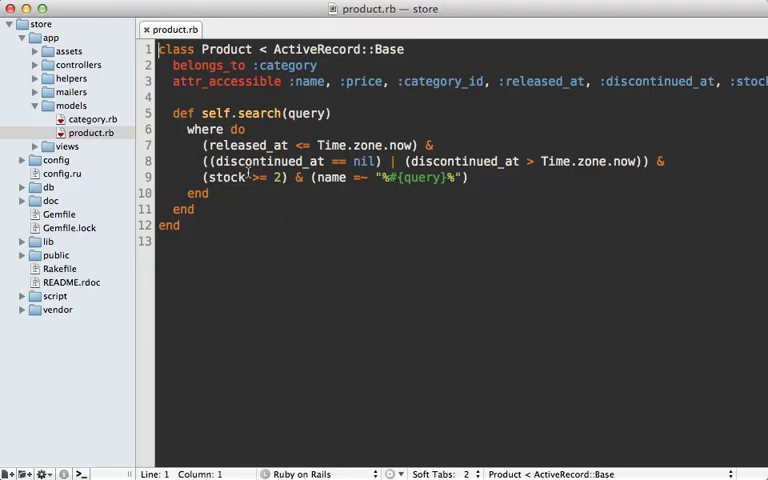
Step: Reformat the search as a where do...end block and begin def self.low below it
left_click(245, 130)
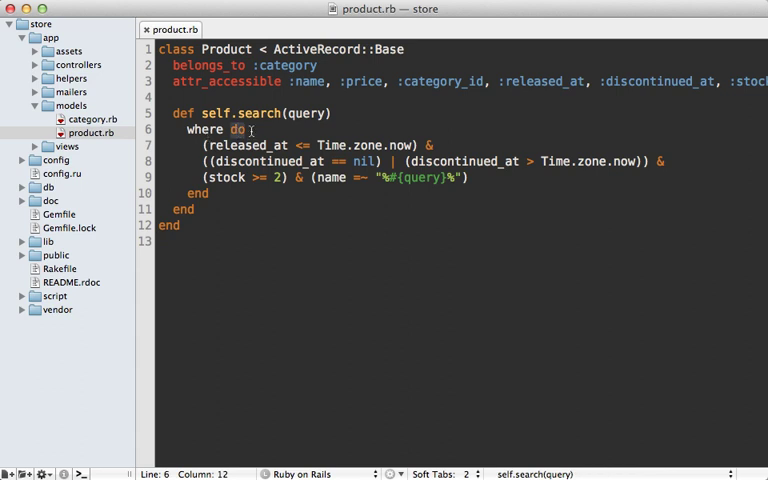
type("self")
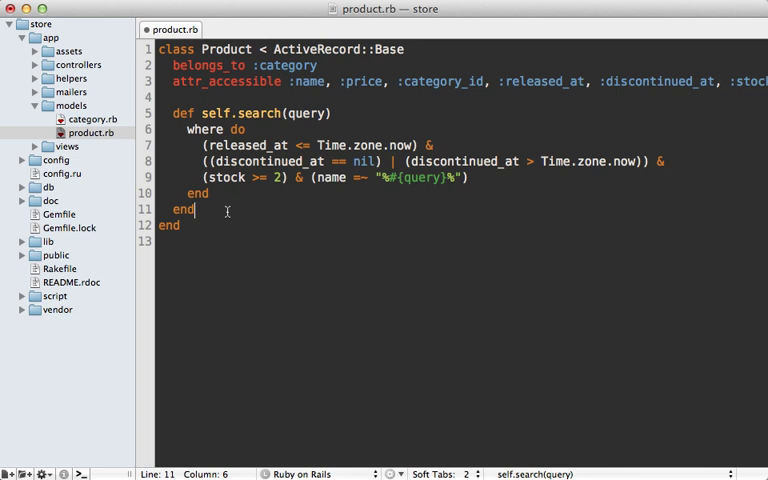
type("def")
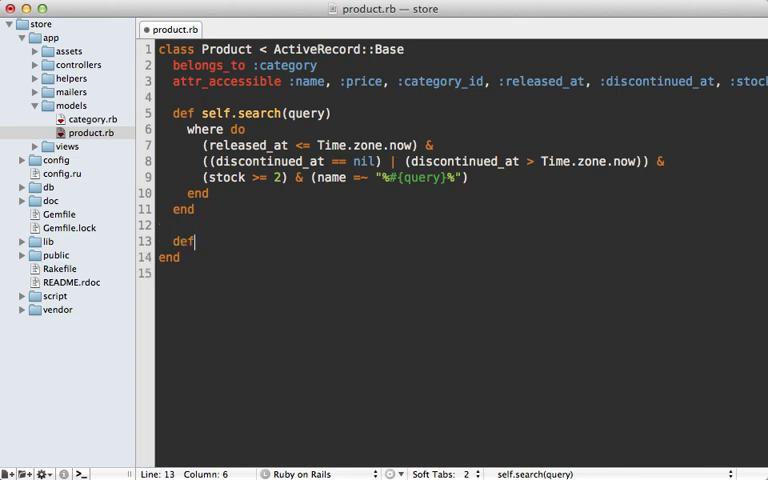
type("self.low")
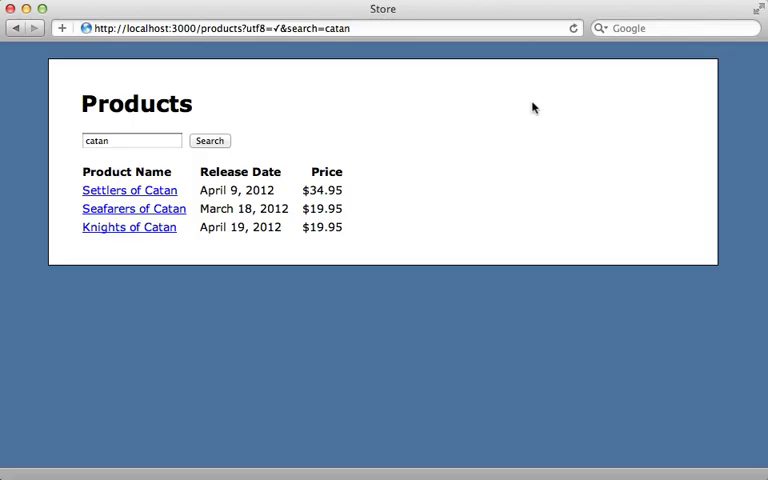
left_click(574, 28)
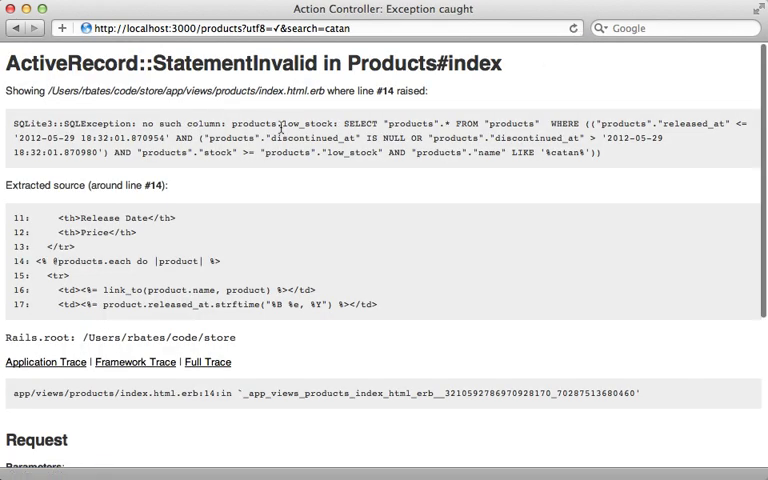
double_click(322, 117)
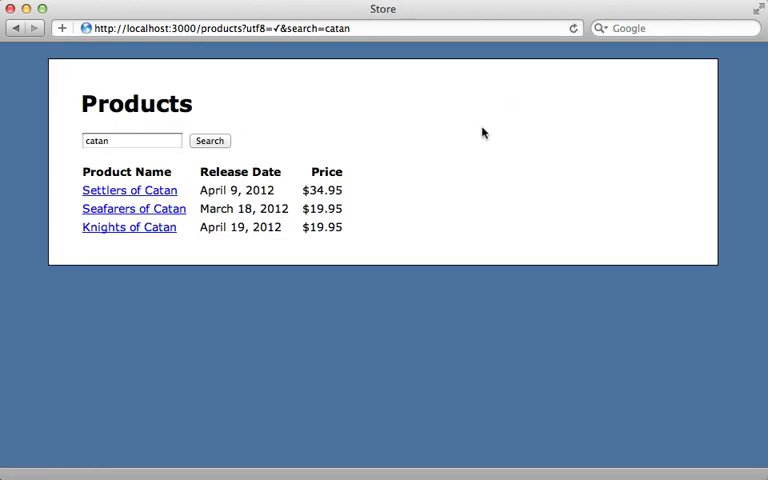
mouse_move(300, 235)
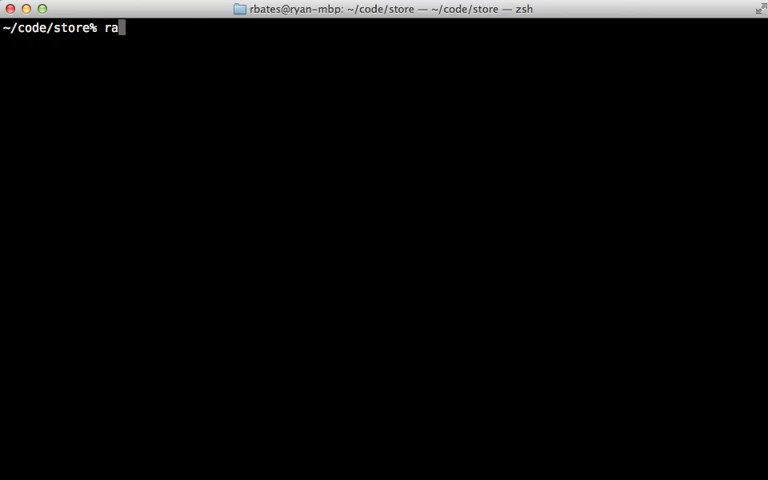
Step: Run 'rails g squeel:initializer' in the store project
type("ils g squee")
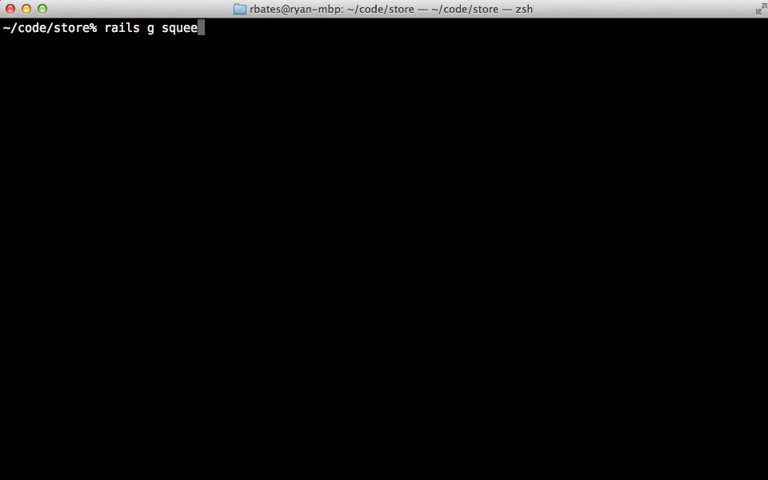
type("l:initializer")
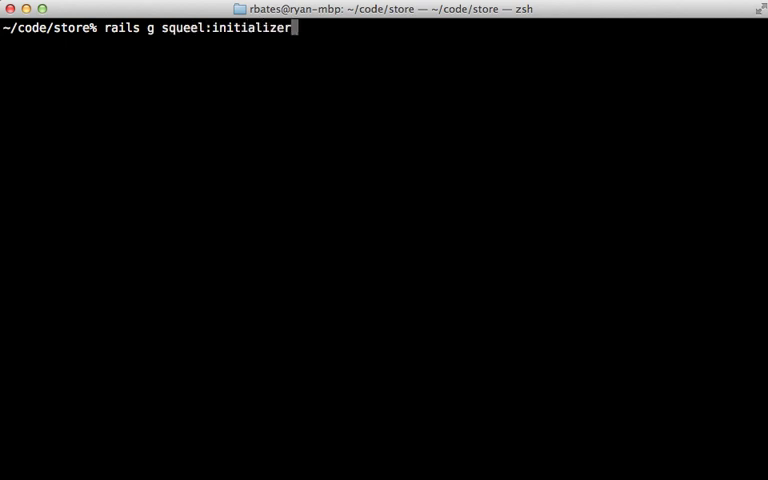
key("Return")
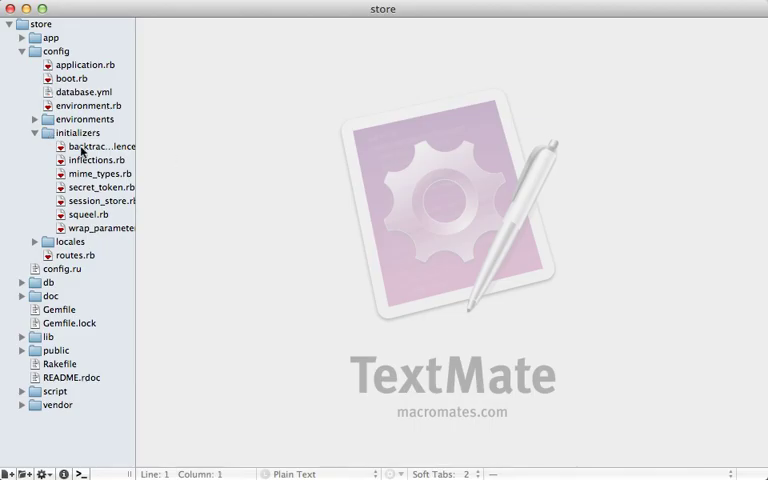
Step: Open config/initializers/squeel.rb to review the generated Squeel configuration options
double_click(91, 214)
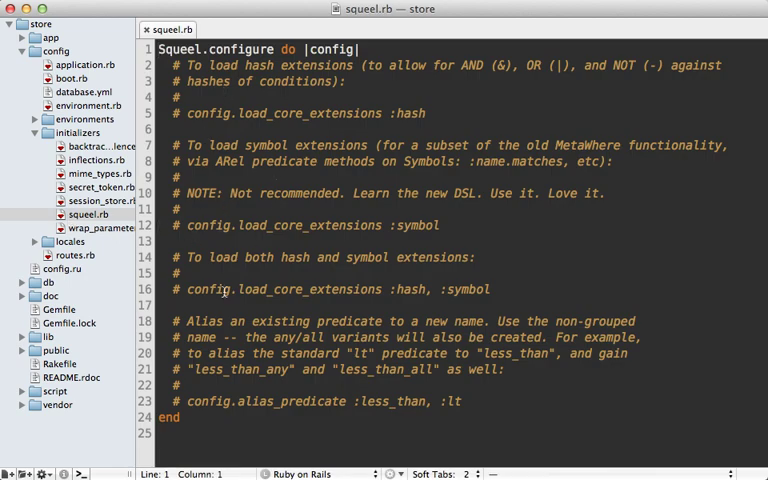
left_click(172, 289)
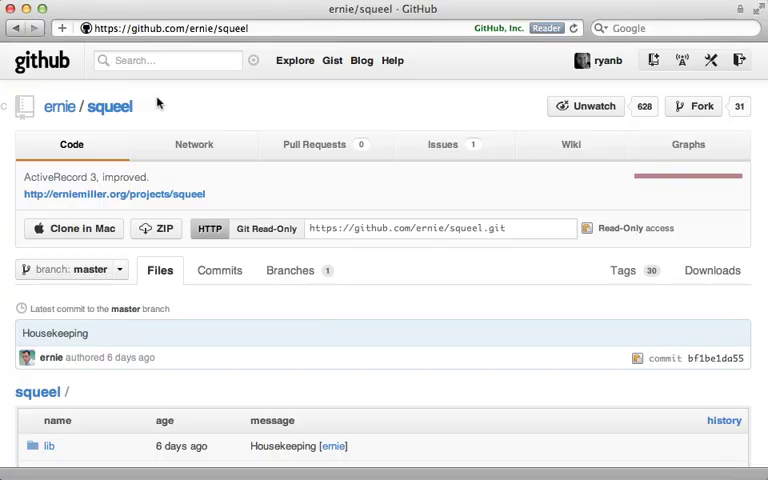
mouse_move(133, 122)
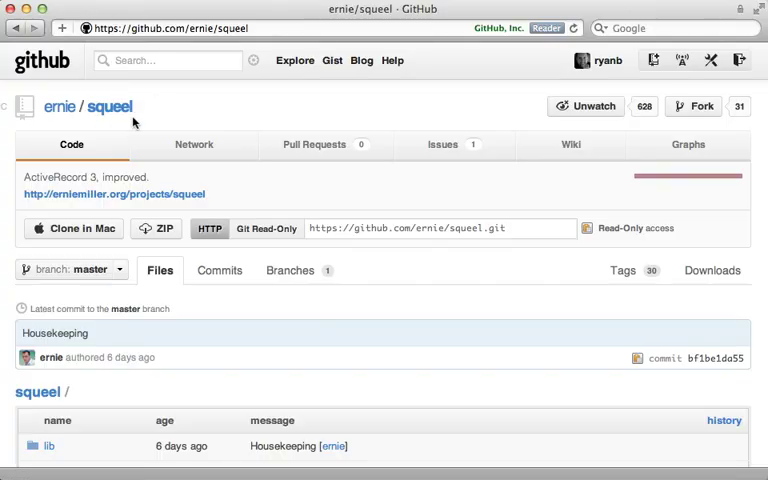
Step: Scroll to the README's keypaths example and select articles.comments.person
scroll("down", 3)
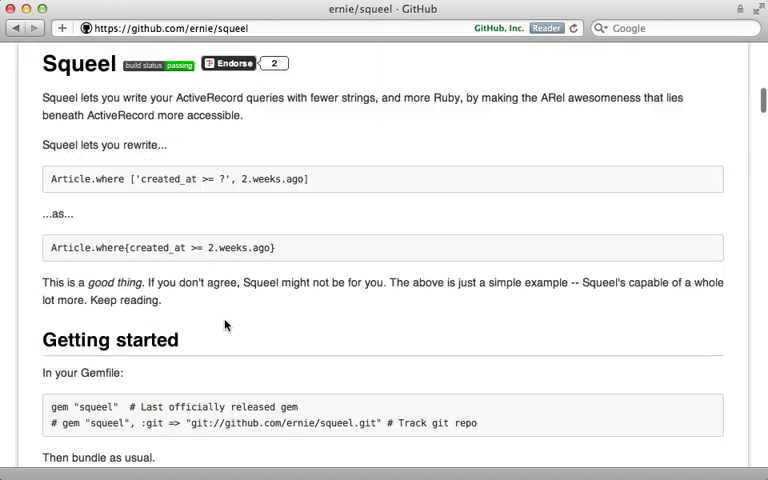
scroll("down", 3)
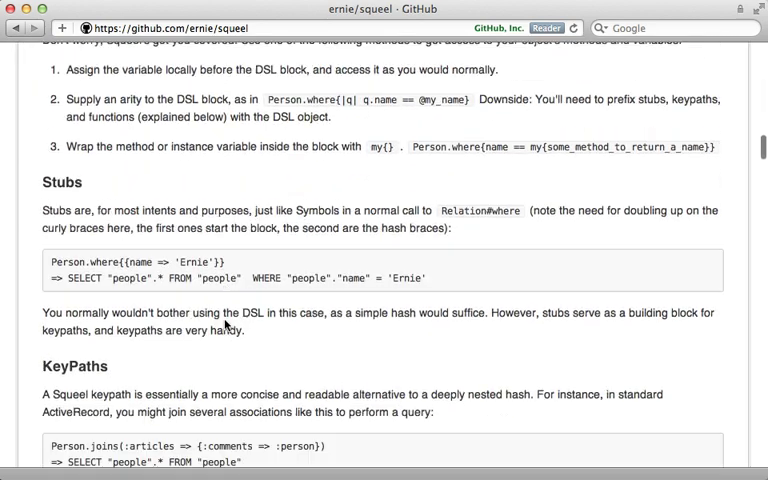
scroll("down", 3)
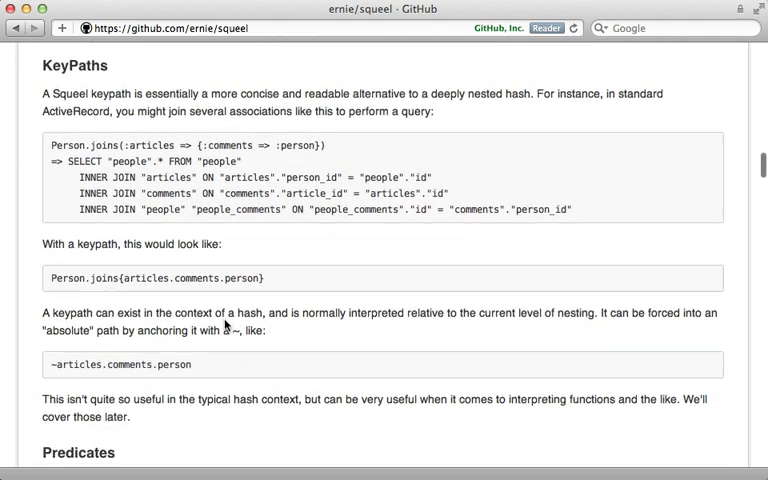
double_click(190, 278)
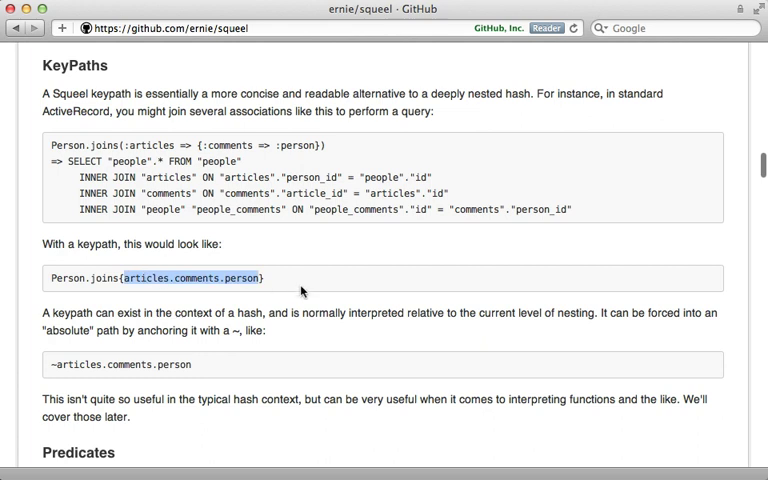
Step: Read through sifters, joins and functions, selecting coalesce, down to the SQL operators
scroll("down", 3)
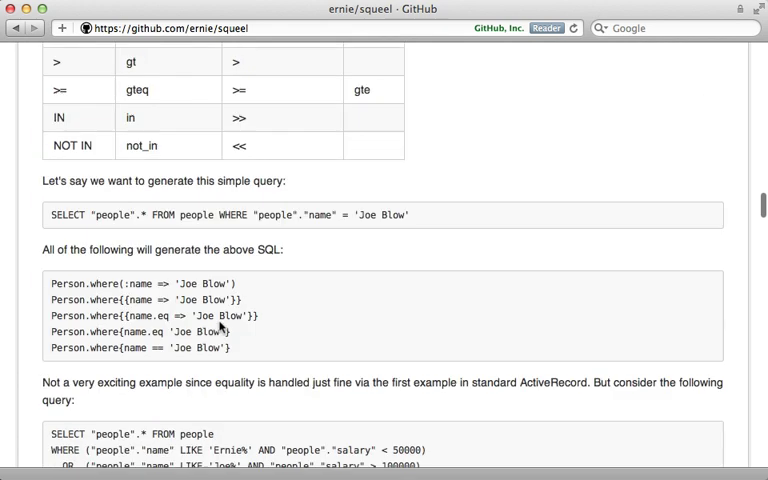
scroll("down", 3)
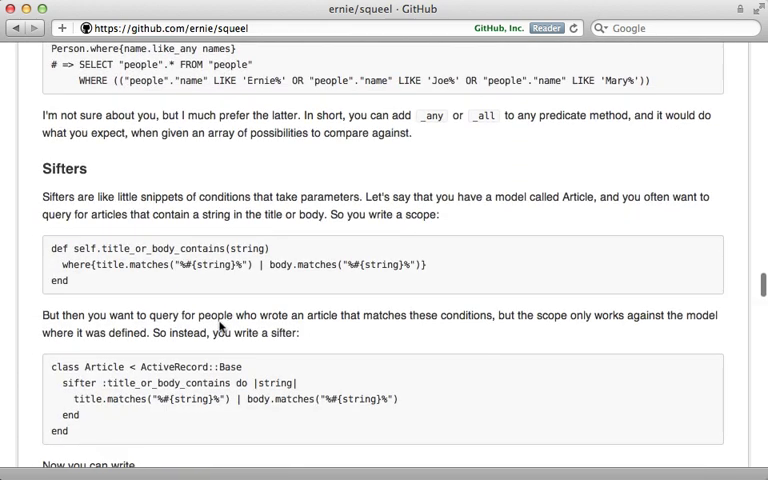
scroll("down", 3)
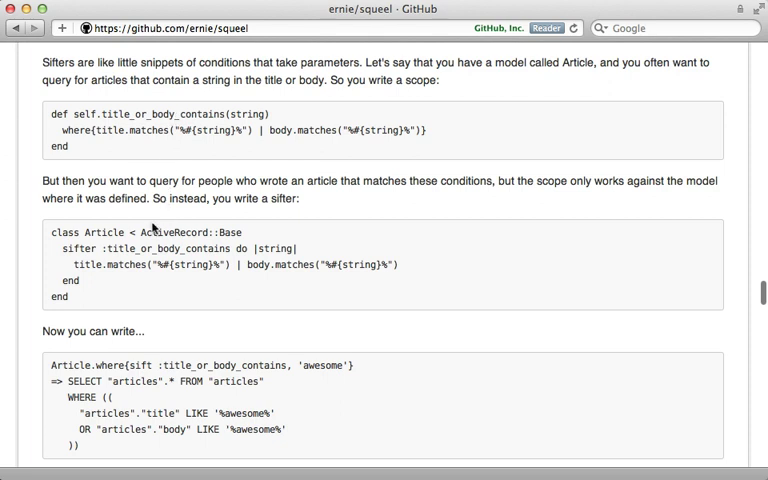
scroll("down", 3)
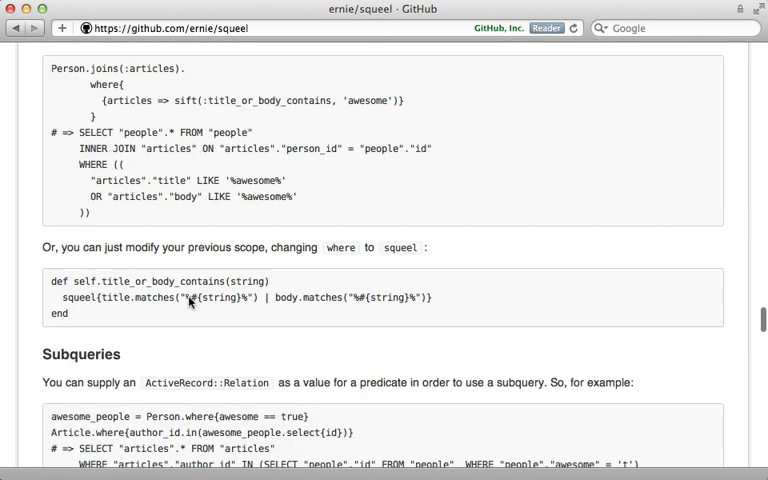
scroll("down", 3)
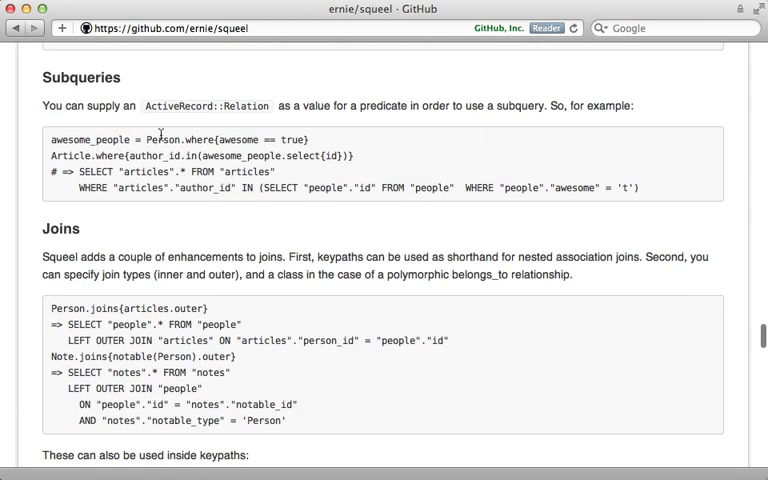
scroll("down", 3)
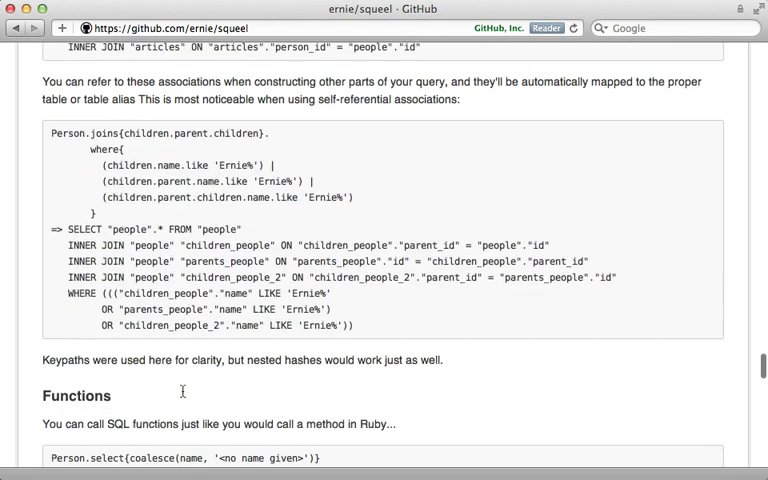
scroll("down", 3)
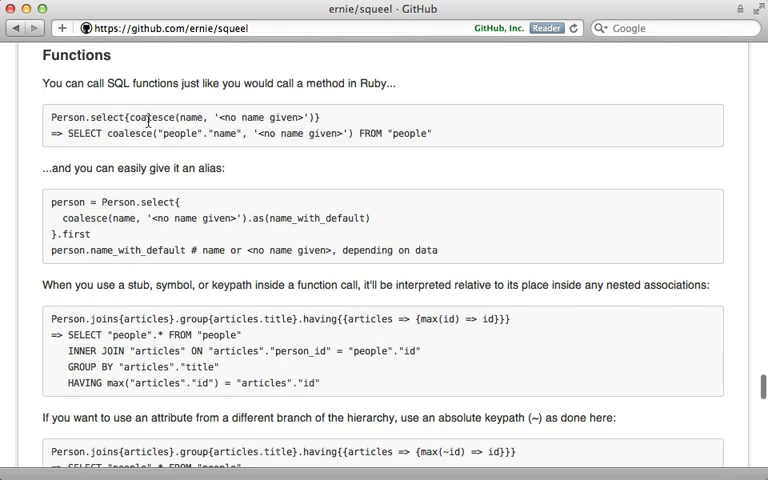
double_click(150, 117)
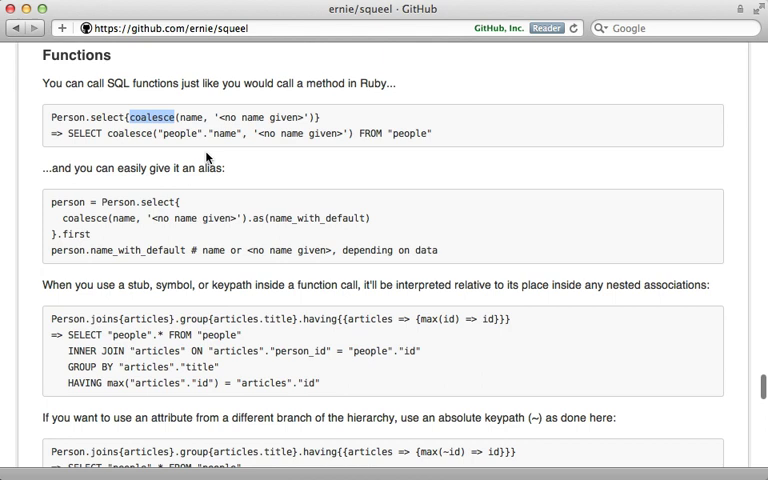
scroll("down", 3)
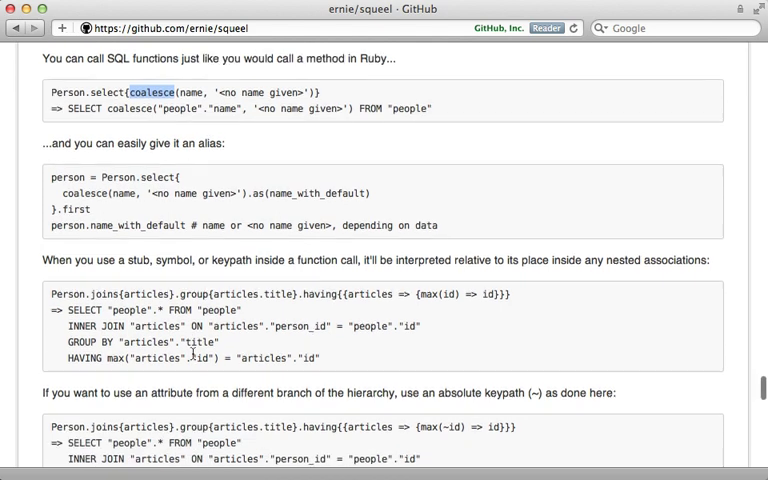
scroll("down", 3)
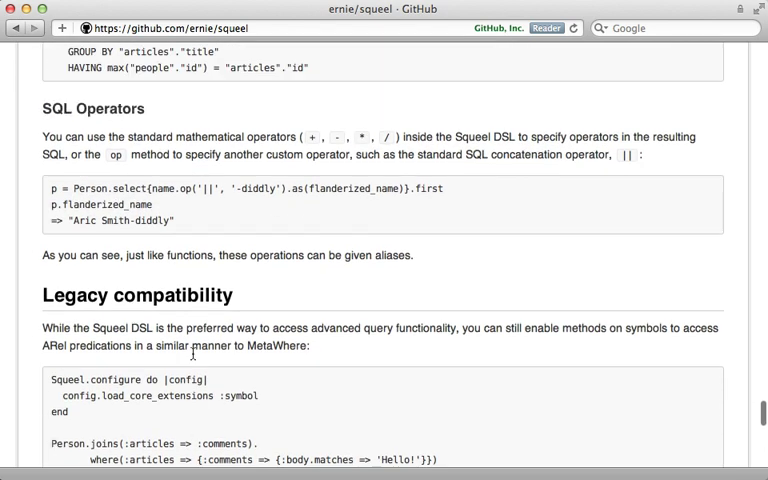
mouse_move(165, 238)
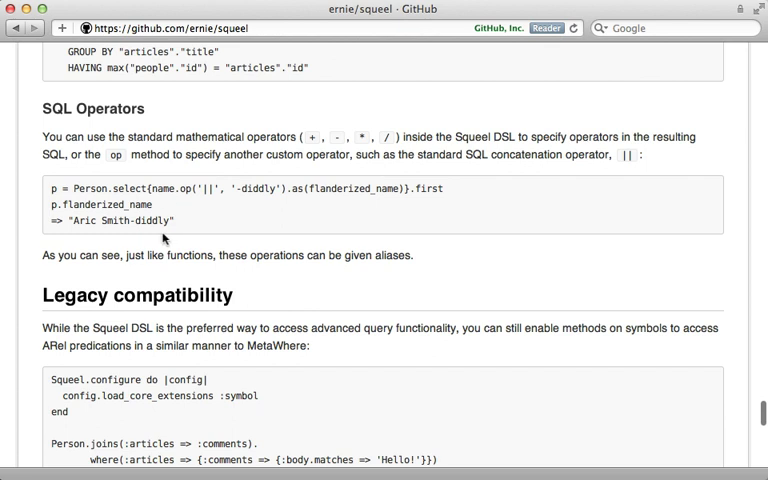
mouse_move(156, 275)
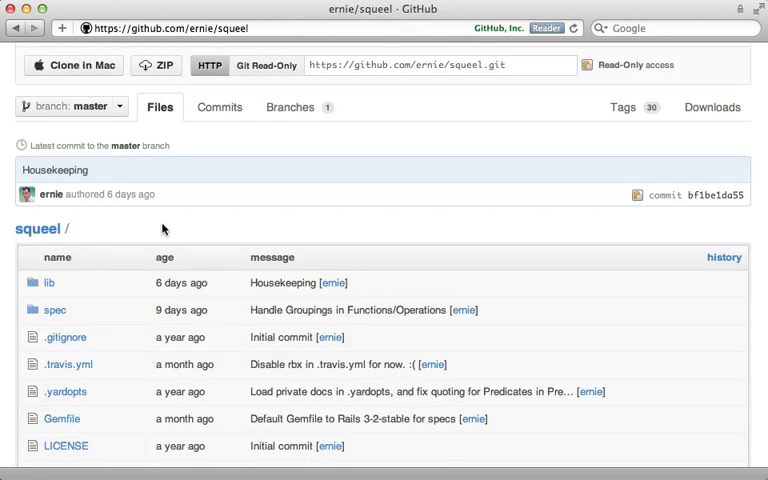
Step: Browse to lib/squeel/dsl.rb on GitHub and scroll through its source code
left_click(47, 283)
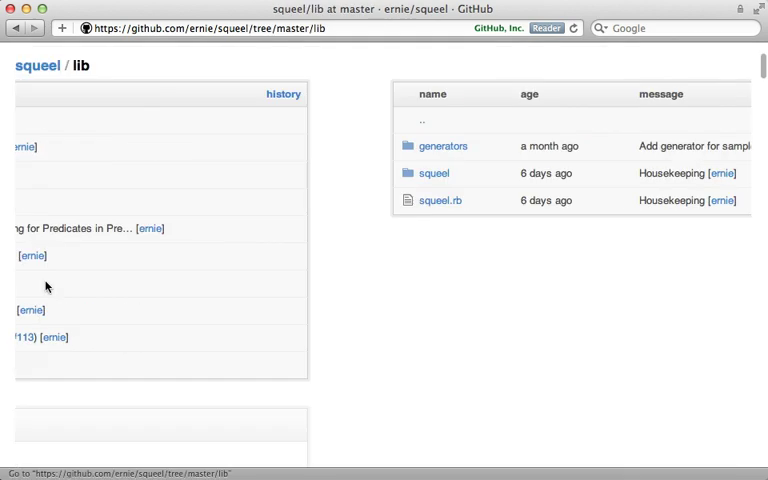
left_click(433, 173)
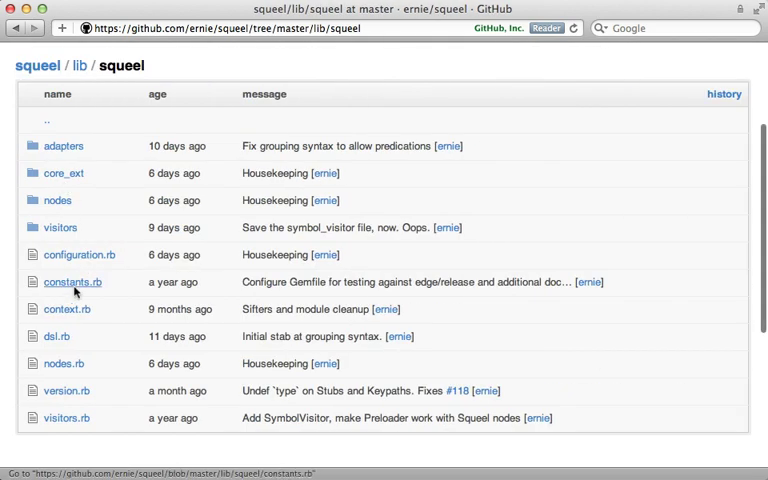
left_click(54, 336)
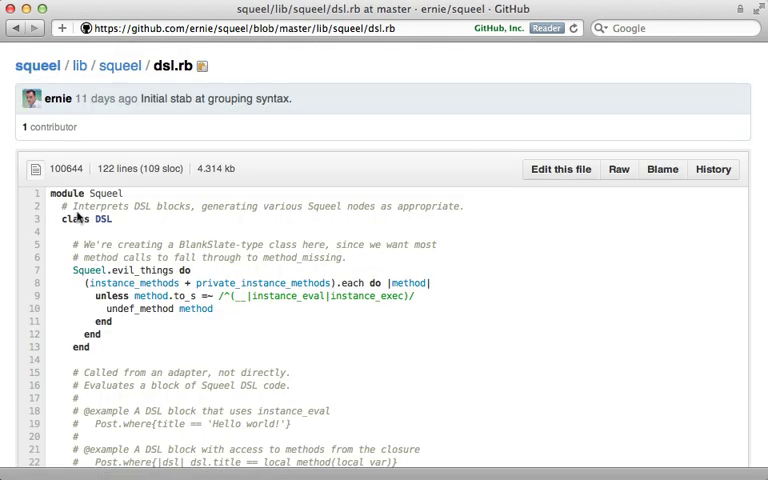
mouse_move(115, 347)
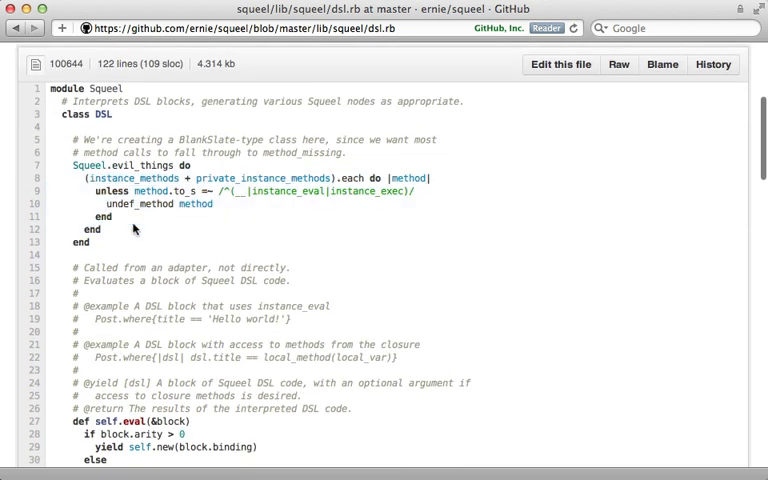
scroll("down", 3)
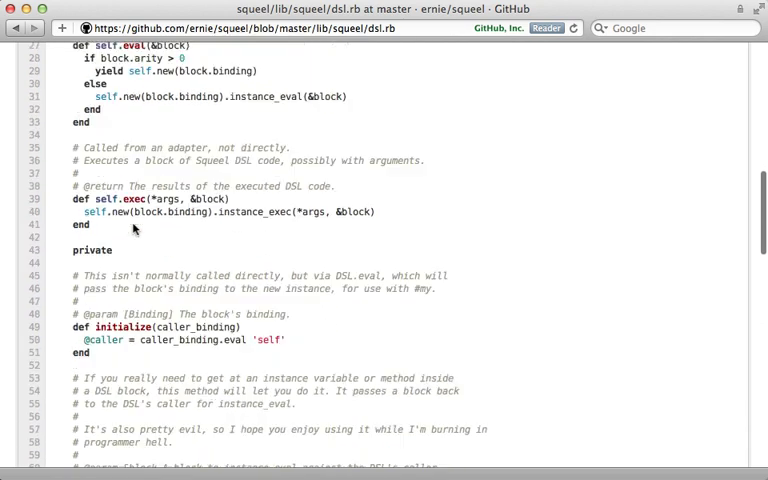
scroll("down", 3)
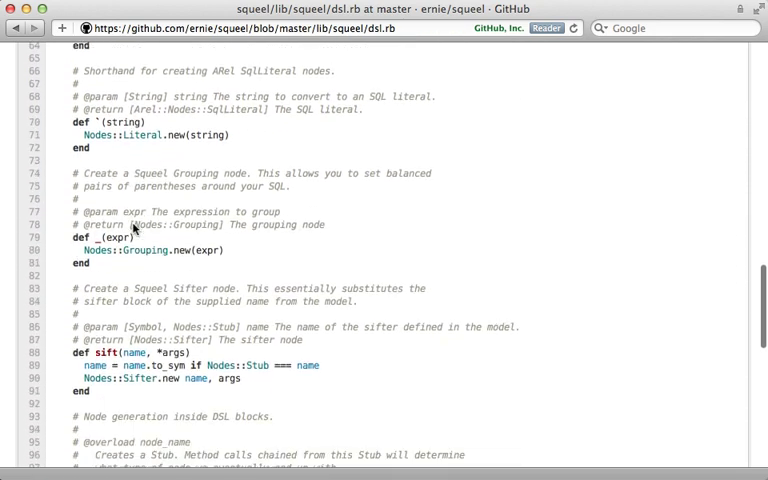
scroll("down", 3)
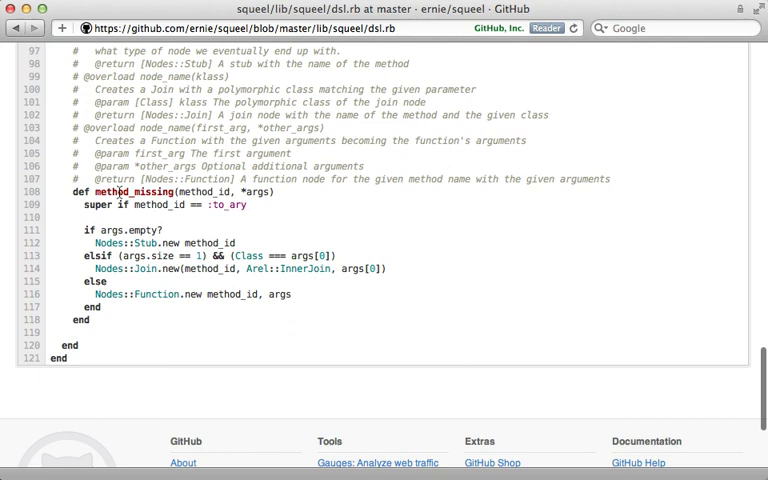
scroll("up", 3)
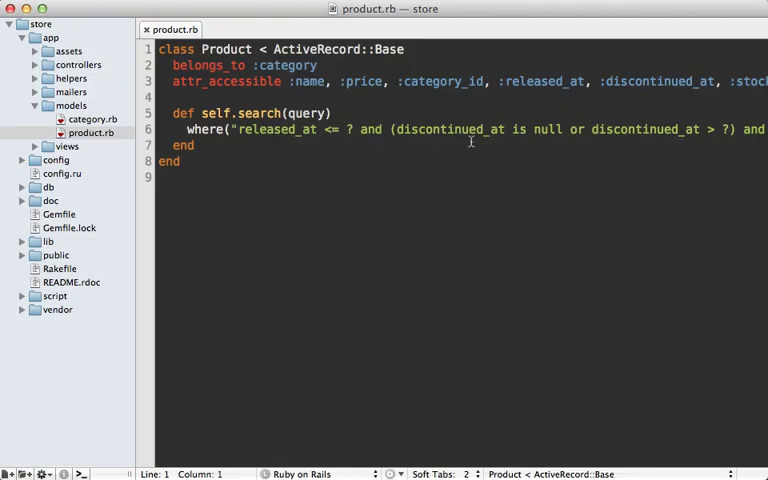
Step: Scroll across product.rb's string-based search condition, then down the RailsCasts Pro page
scroll("right", 3)
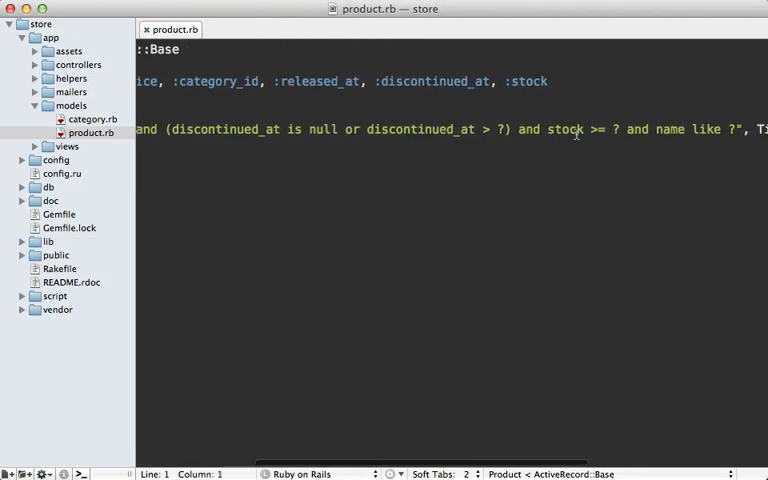
scroll("right", 3)
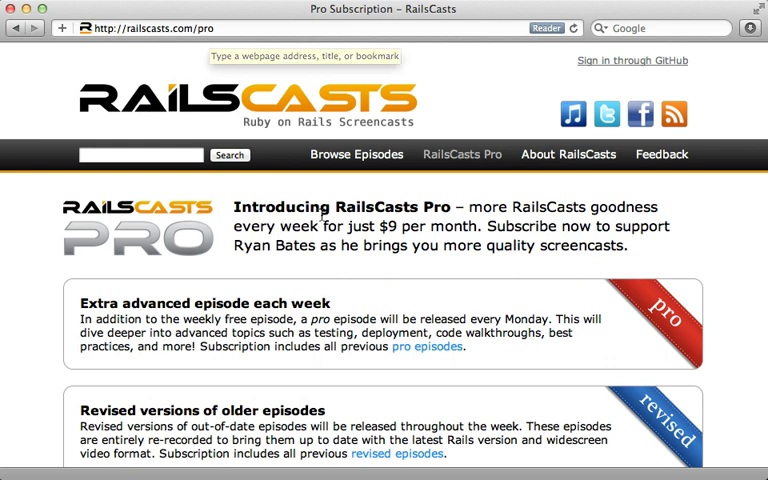
scroll("down", 3)
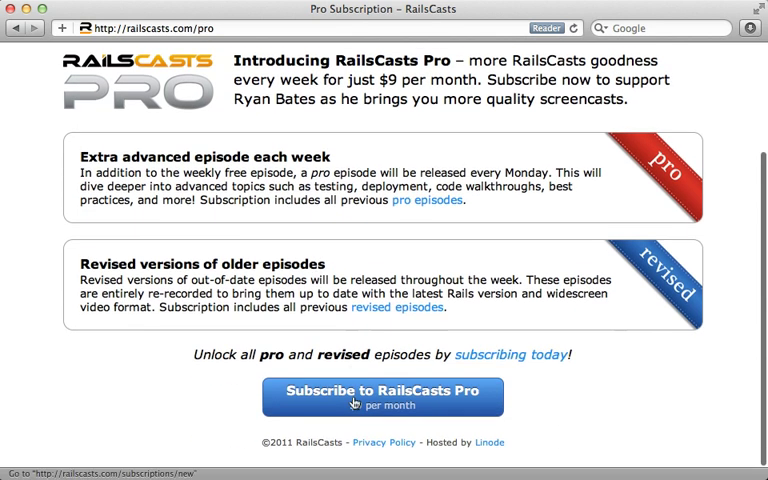